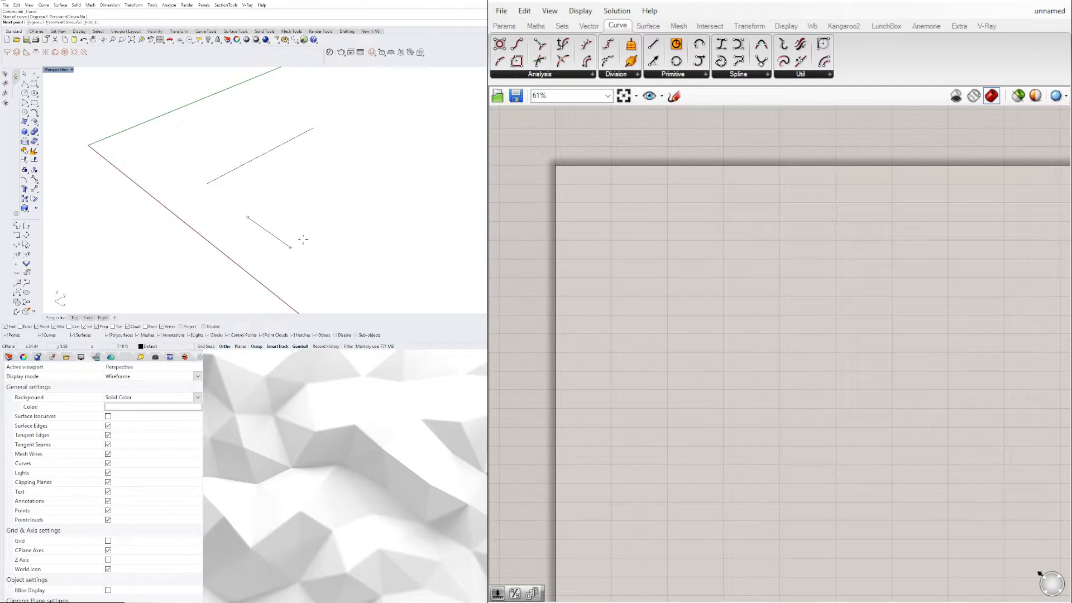
Place two Curve parameters, setting a Rhino curve into the first one
{"action": "left_click", "coordinate": [342, 156]}
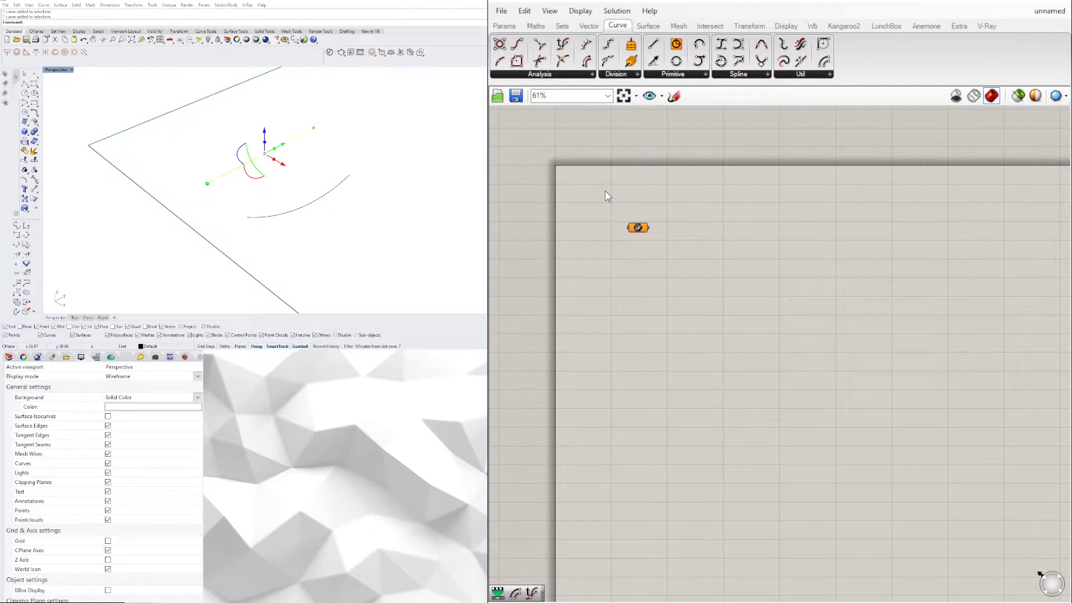
{"action": "right_click", "coordinate": [636, 227]}
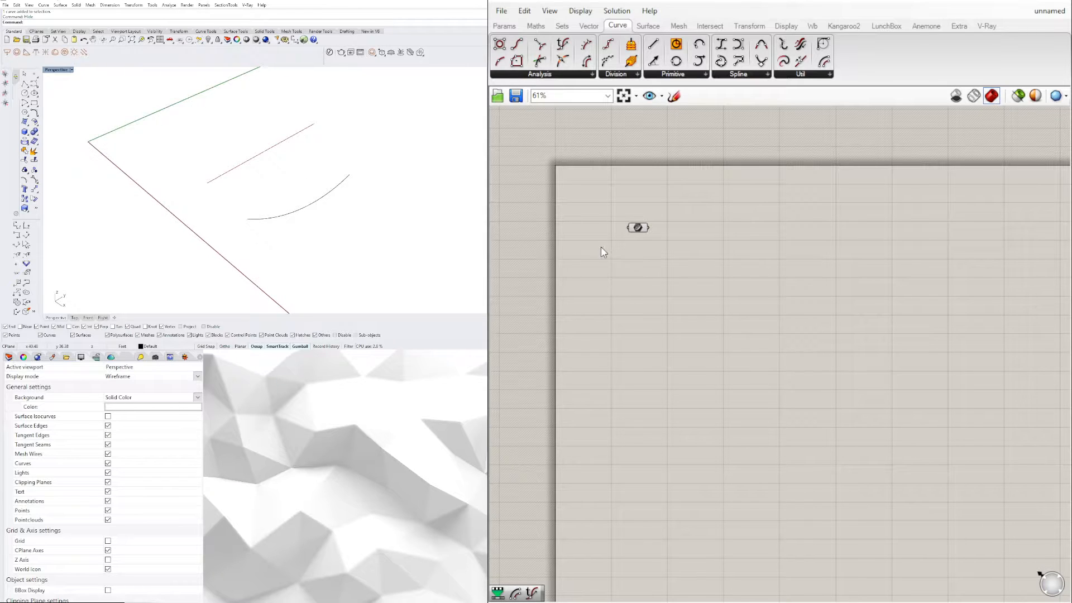
{"action": "type", "text": "CUR"}
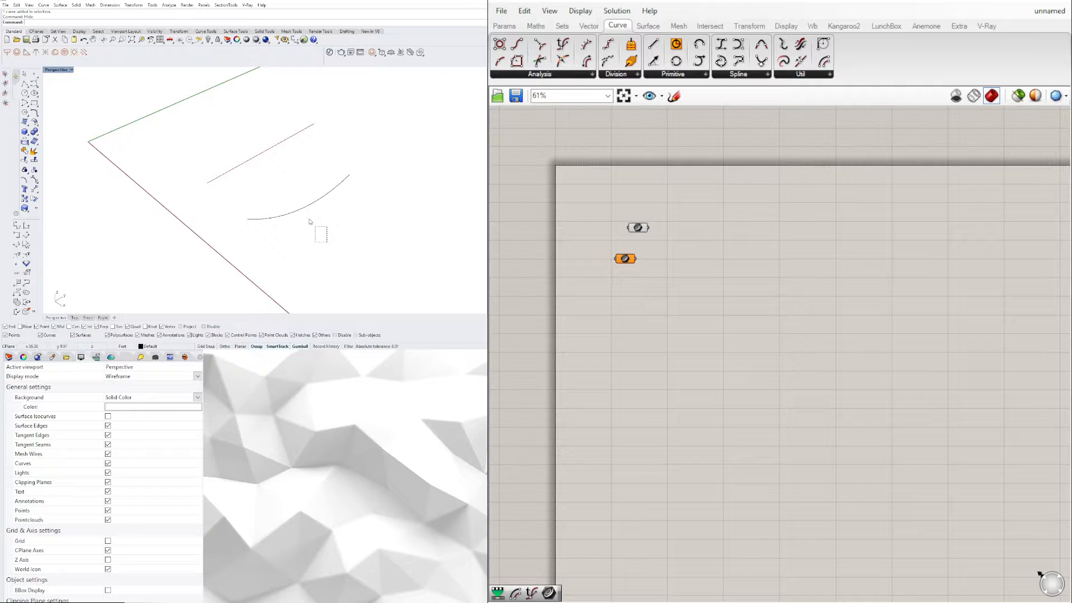
{"action": "right_click", "coordinate": [625, 258]}
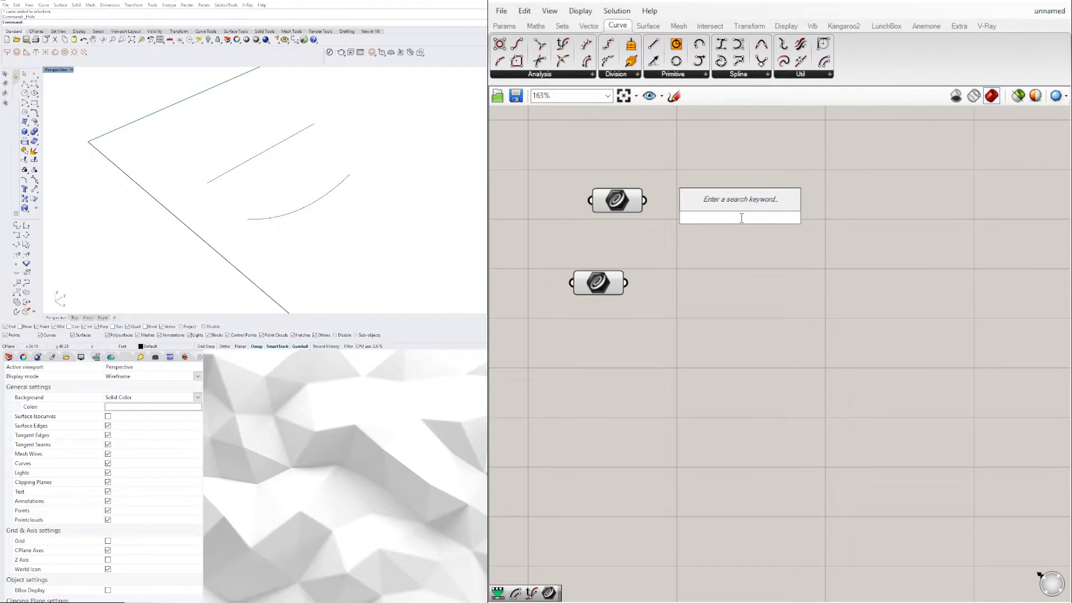
Add a Curve Frame component and wire the curve parameter into its Curve input
{"action": "type", "text": "CURVE FRAME"}
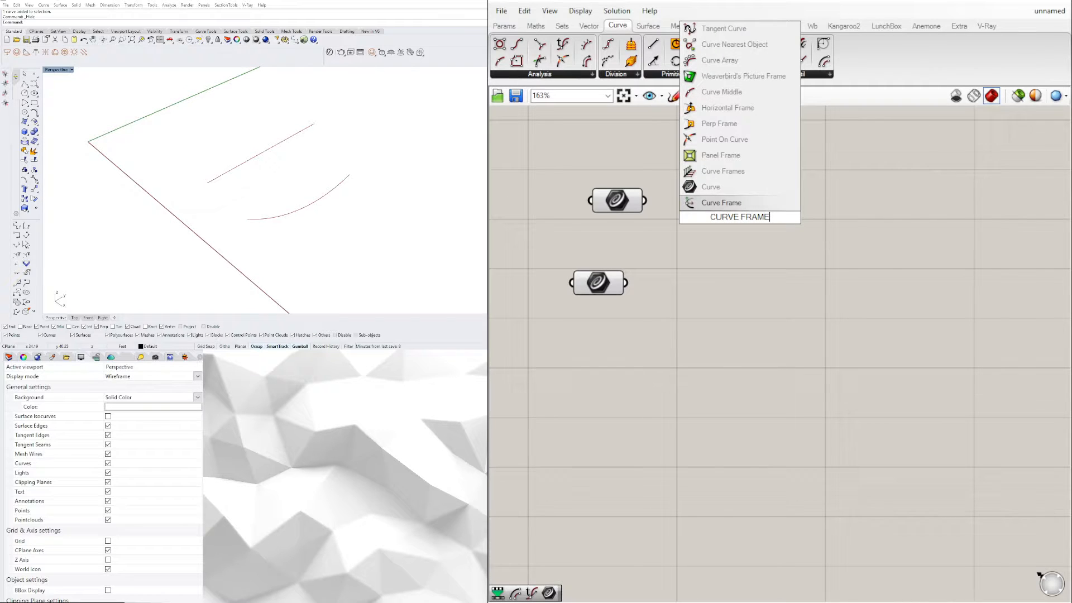
{"action": "left_click", "coordinate": [721, 202]}
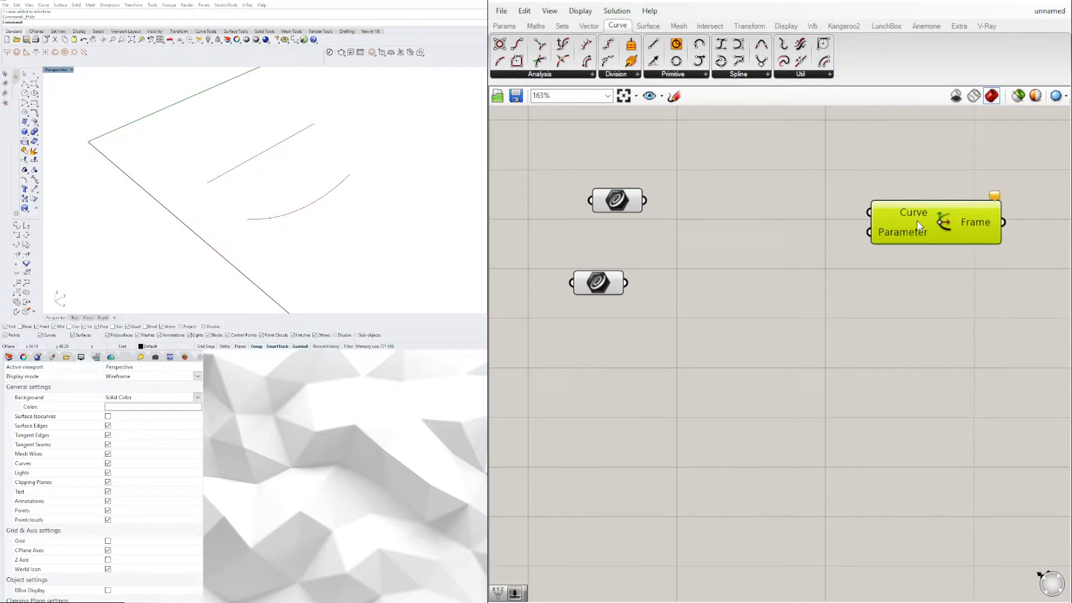
{"action": "scroll", "scroll_direction": "down", "scroll_amount": 3}
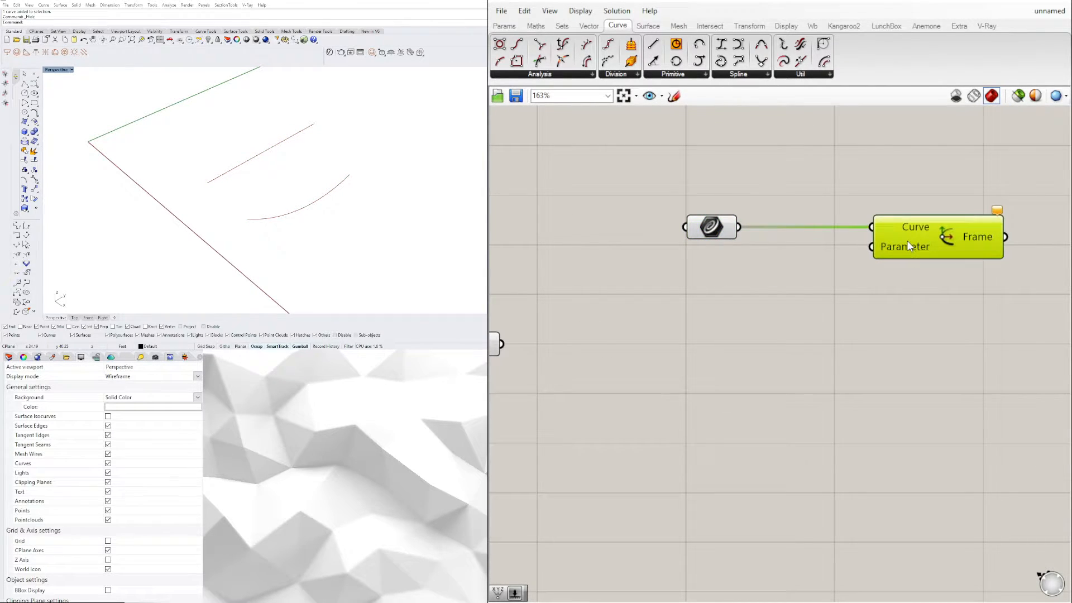
{"action": "left_click_drag", "start_coordinate": [916, 226], "coordinate": [929, 236]}
{"action": "type", "text": "c"}
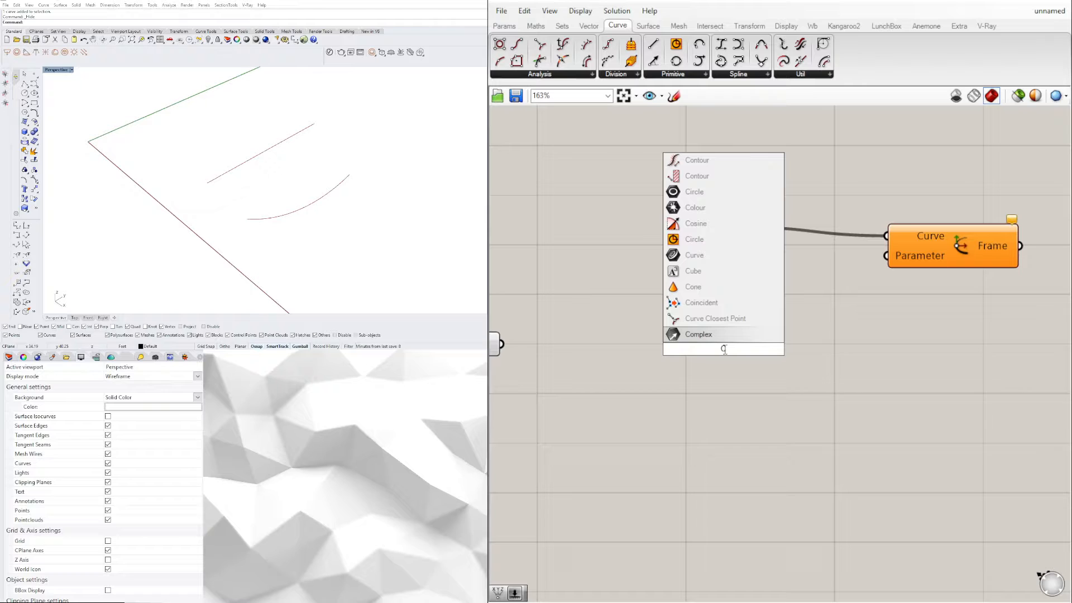
Feed a Construct Point into Curve Frame's parameter and reparameterize the curve input
{"action": "type", "text": "ONSTRUC"}
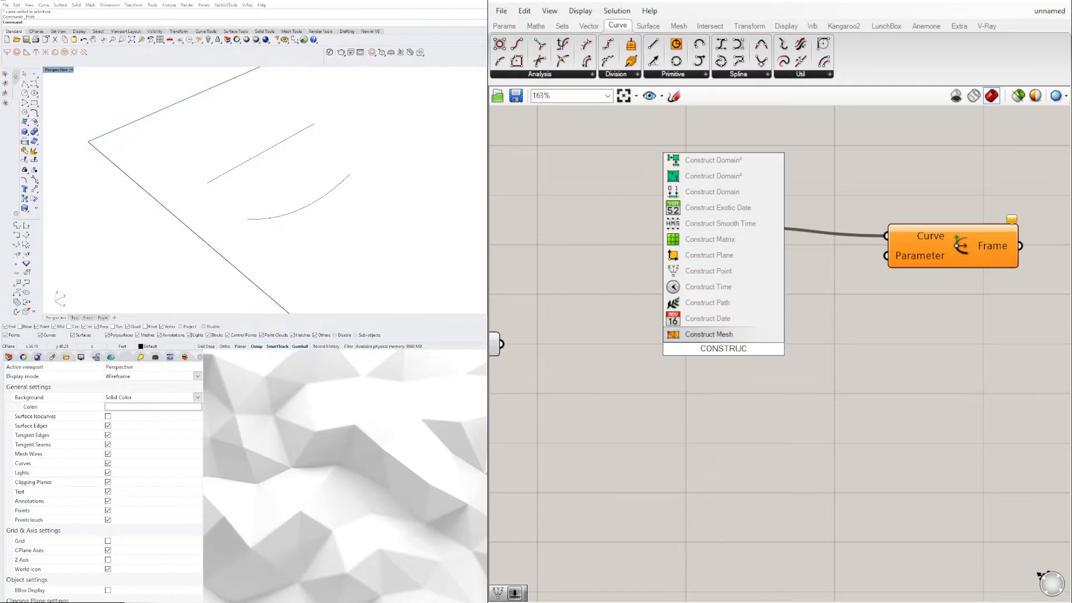
{"action": "left_click", "coordinate": [709, 270]}
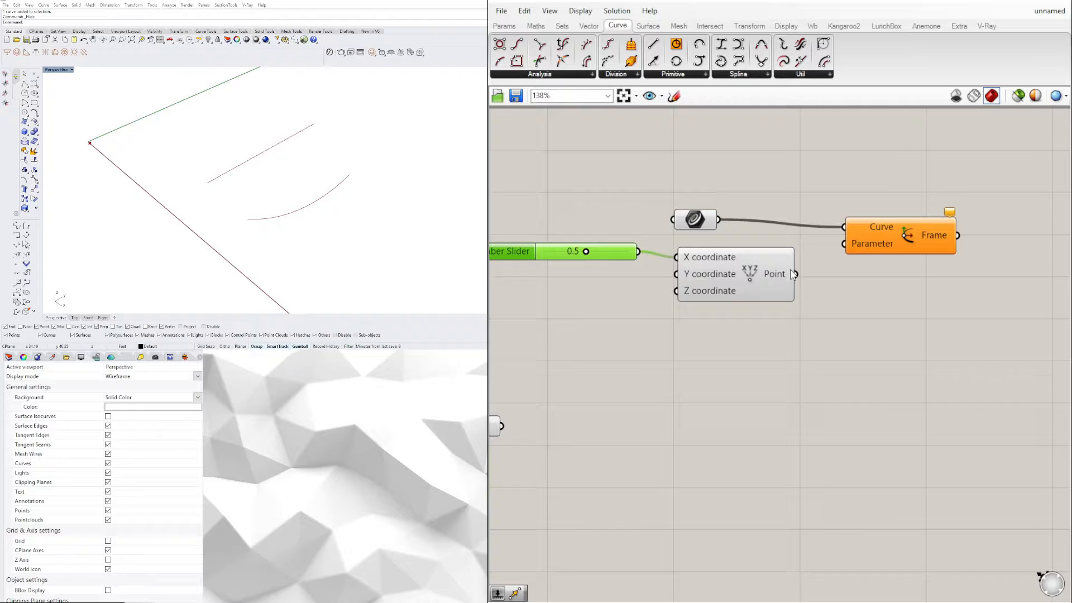
{"action": "left_click_drag", "start_coordinate": [794, 274], "coordinate": [845, 235]}
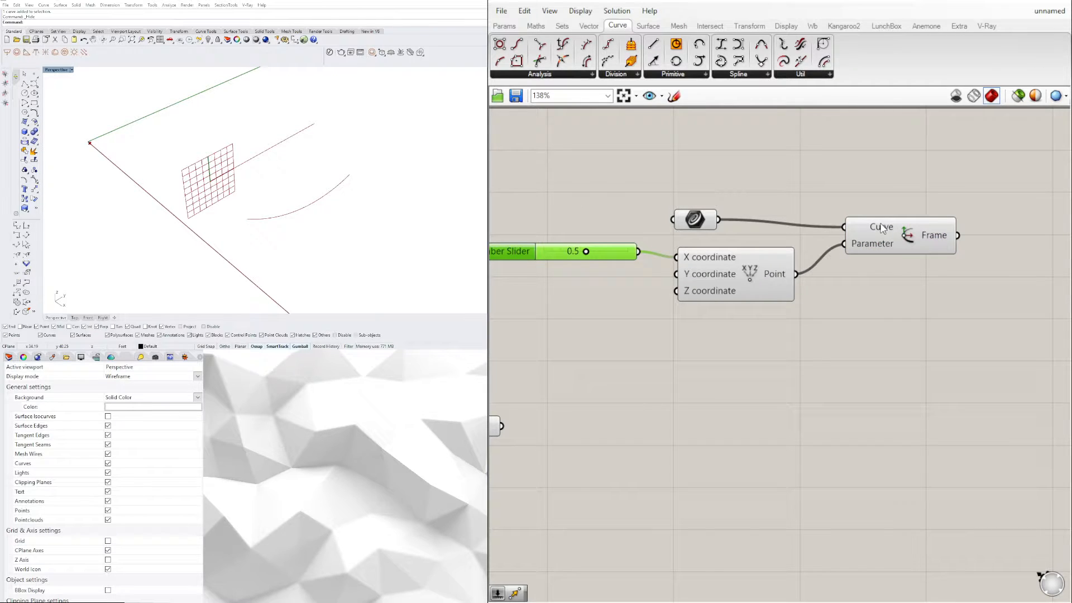
{"action": "right_click", "coordinate": [877, 234]}
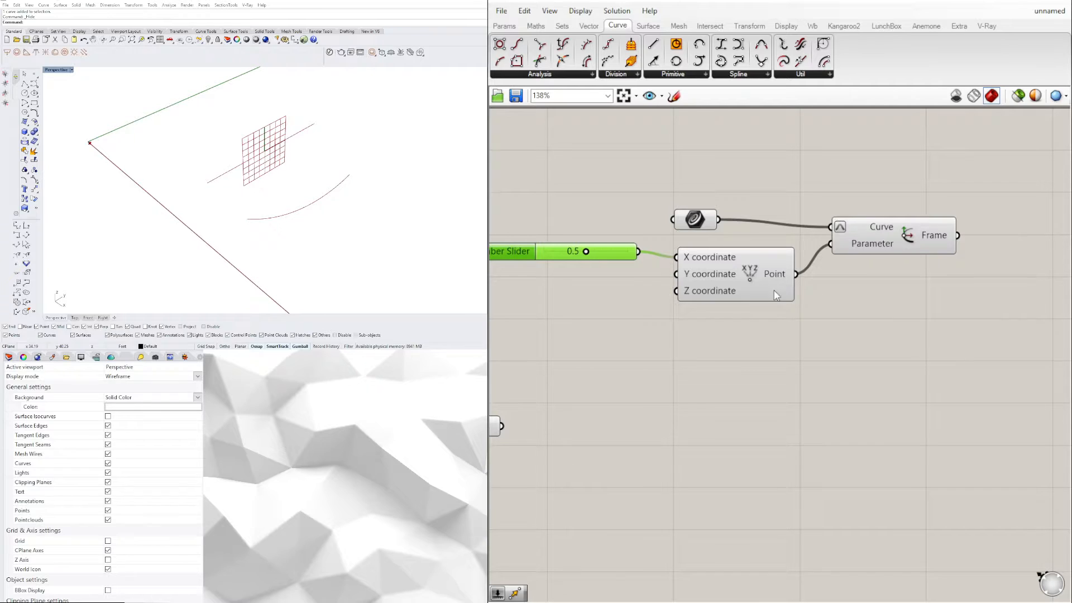
Drag the slider to move the frame along the curve, settling at 0.5
{"action": "left_click_drag", "start_coordinate": [585, 252], "coordinate": [576, 252]}
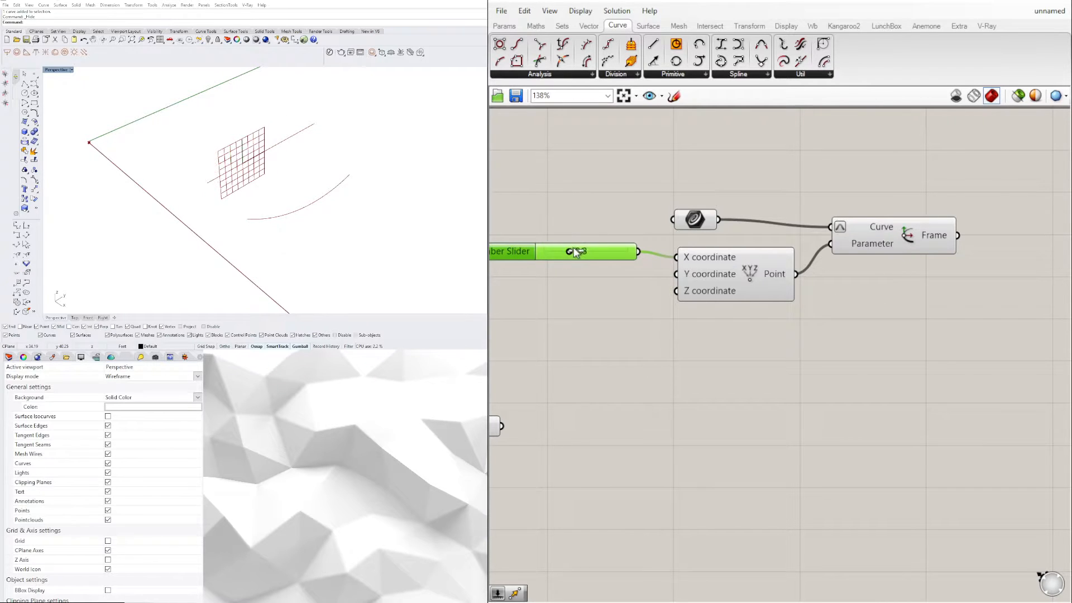
{"action": "left_click_drag", "start_coordinate": [575, 252], "coordinate": [607, 252]}
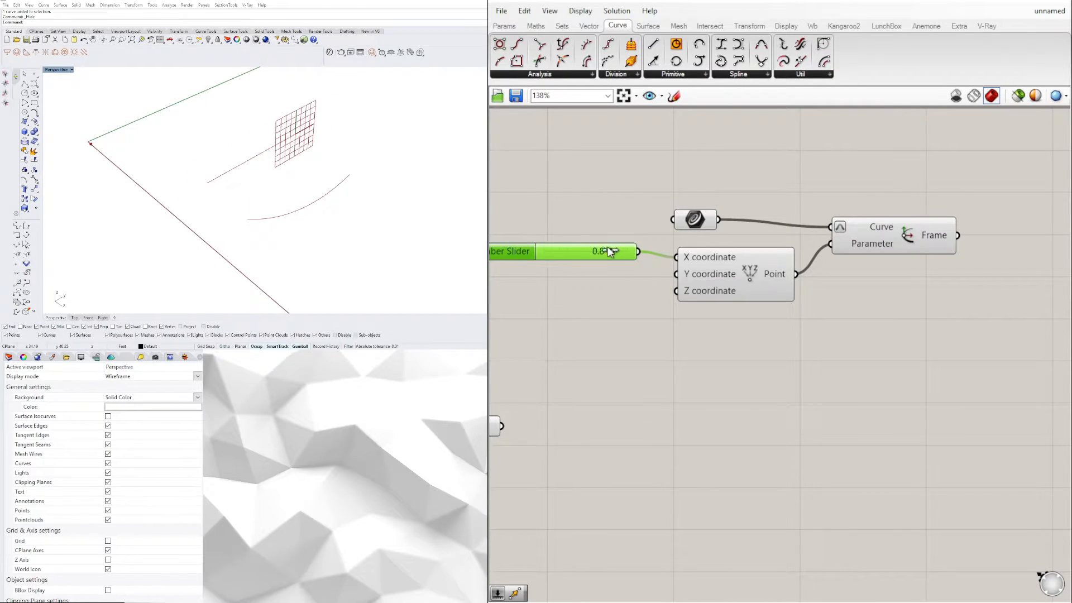
{"action": "double_click", "coordinate": [597, 250]}
{"action": "type", "text": "0.5"}
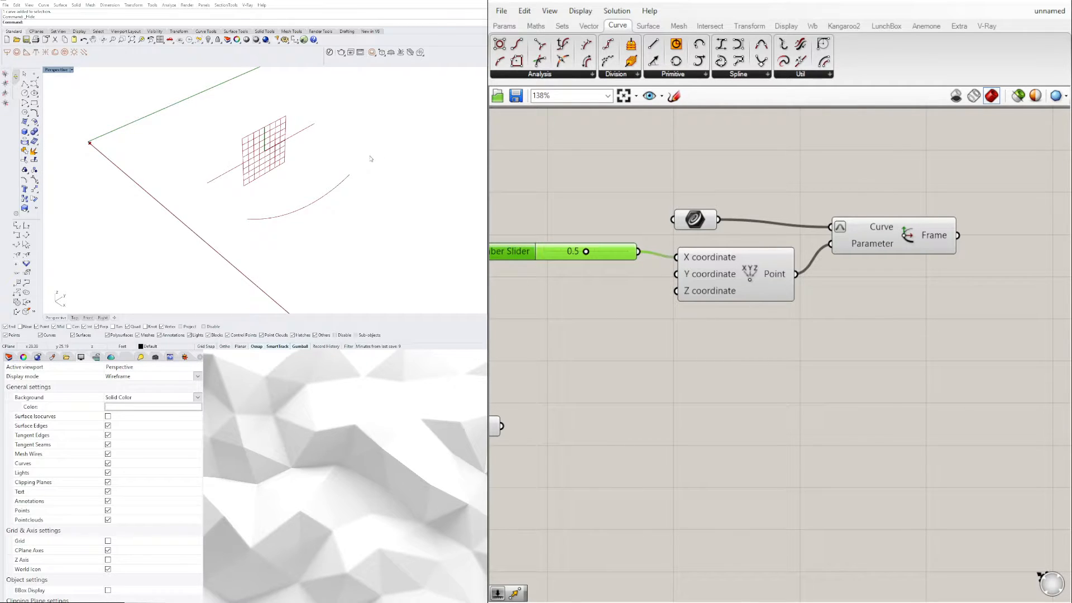
{"action": "left_click_drag", "start_coordinate": [694, 219], "coordinate": [755, 189]}
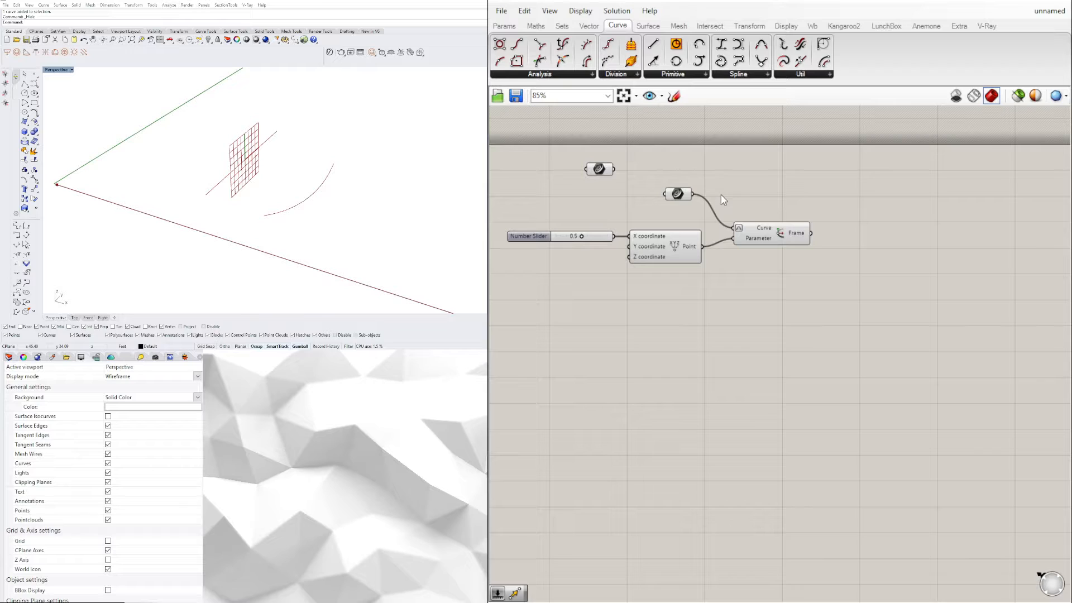
Move the curve along the amplified frame vector, with a slider setting distance -4
{"action": "left_click", "coordinate": [676, 194]}
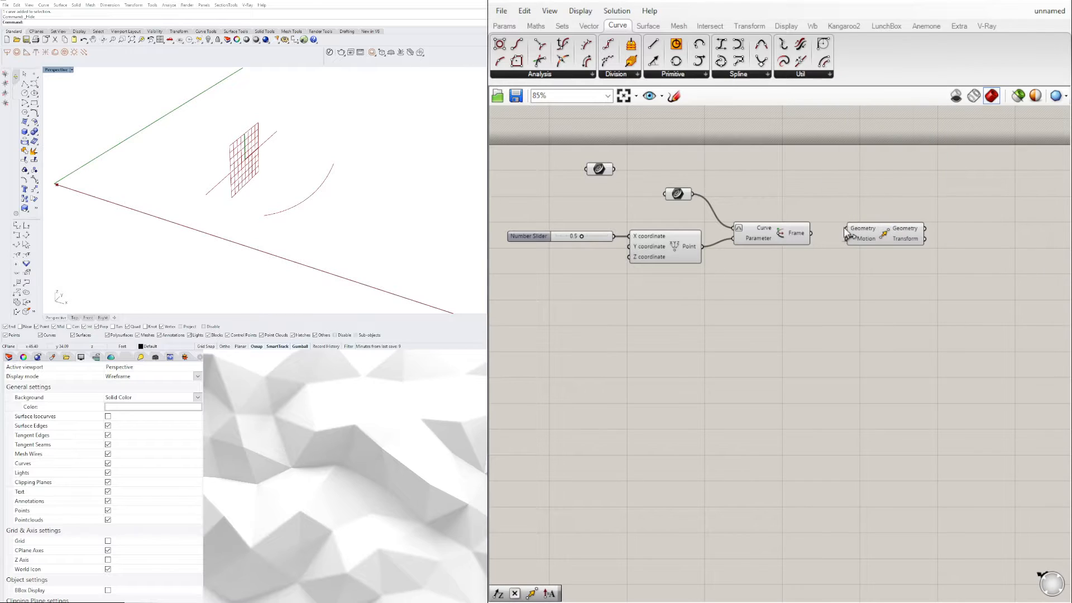
{"action": "left_click_drag", "start_coordinate": [883, 232], "coordinate": [911, 202]}
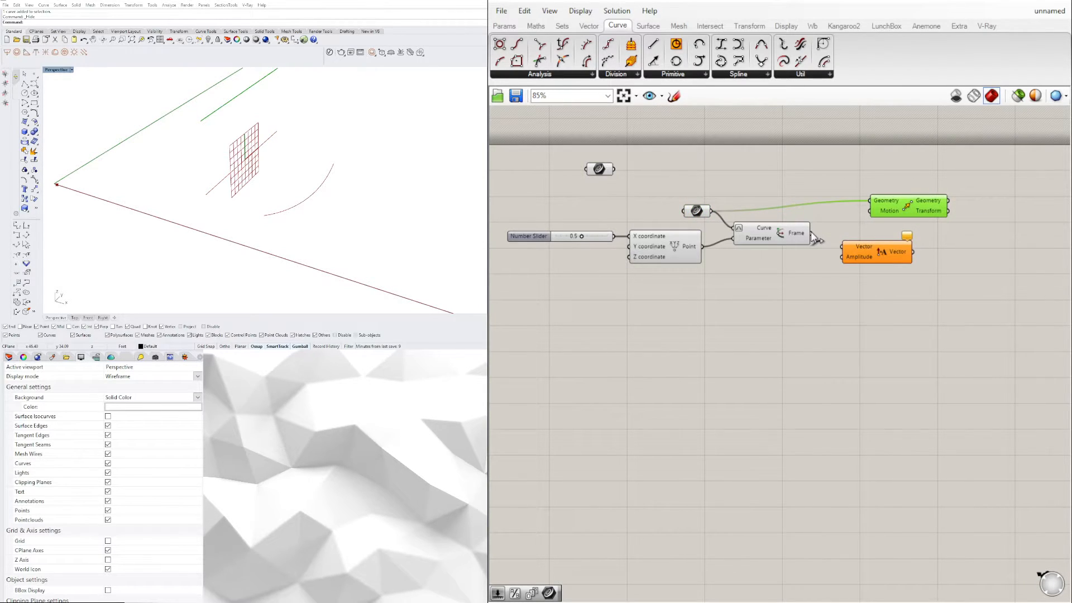
{"action": "left_click", "coordinate": [877, 251]}
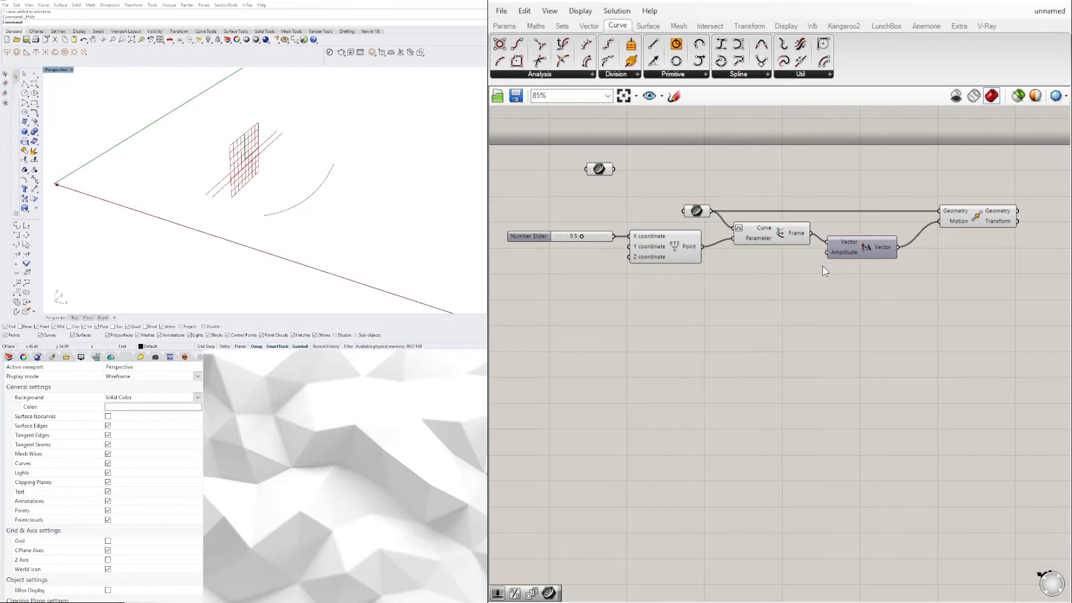
{"action": "double_click", "coordinate": [739, 272]}
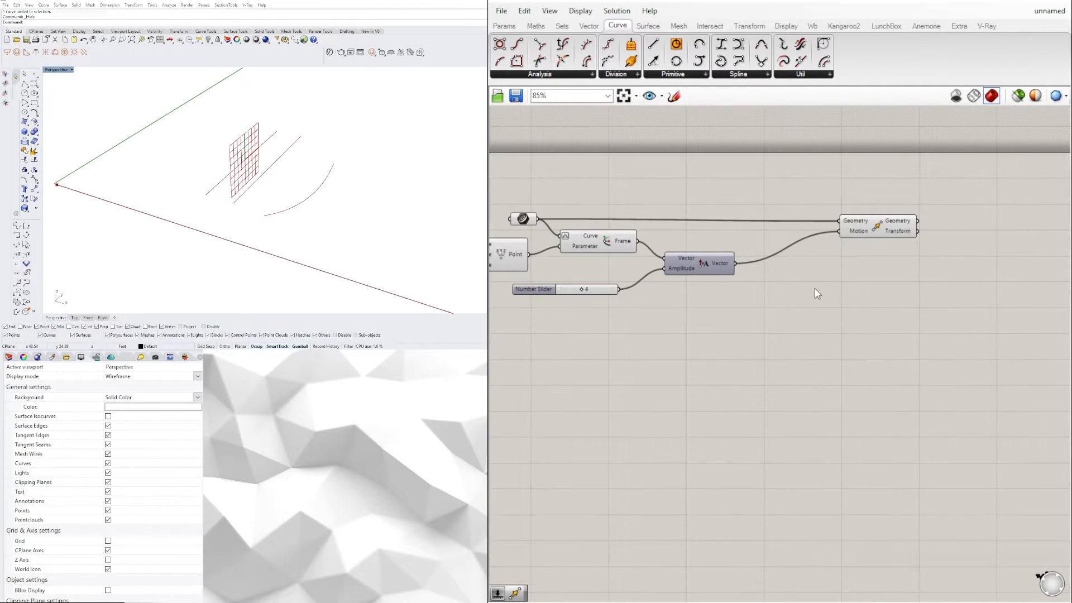
Negate the vector for an opposite move, then loft the two moved curves
{"action": "type", "text": "NE"}
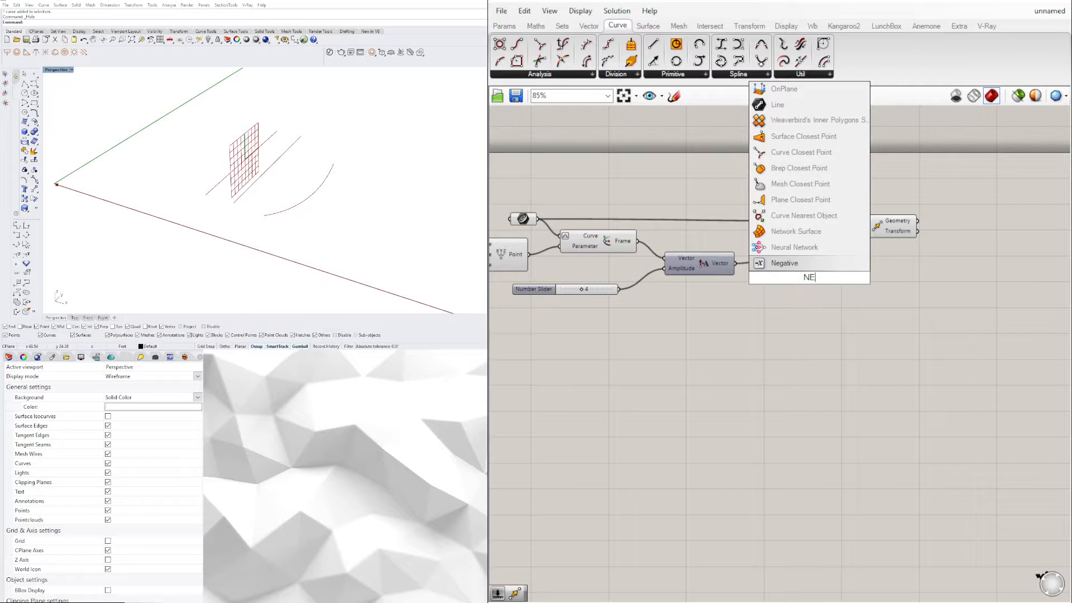
{"action": "left_click", "coordinate": [784, 263]}
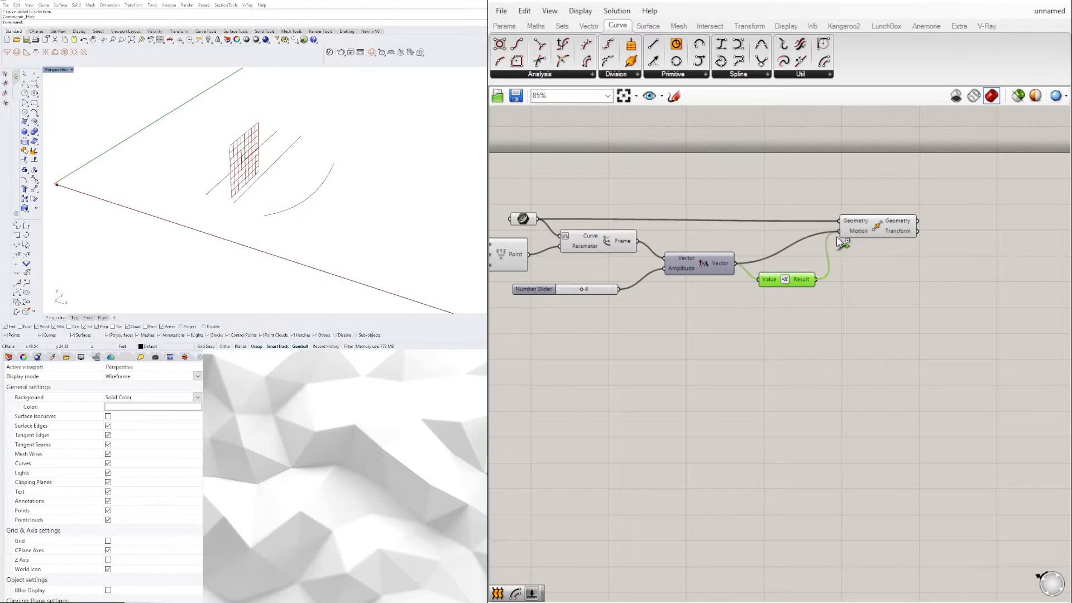
{"action": "left_click", "coordinate": [896, 223]}
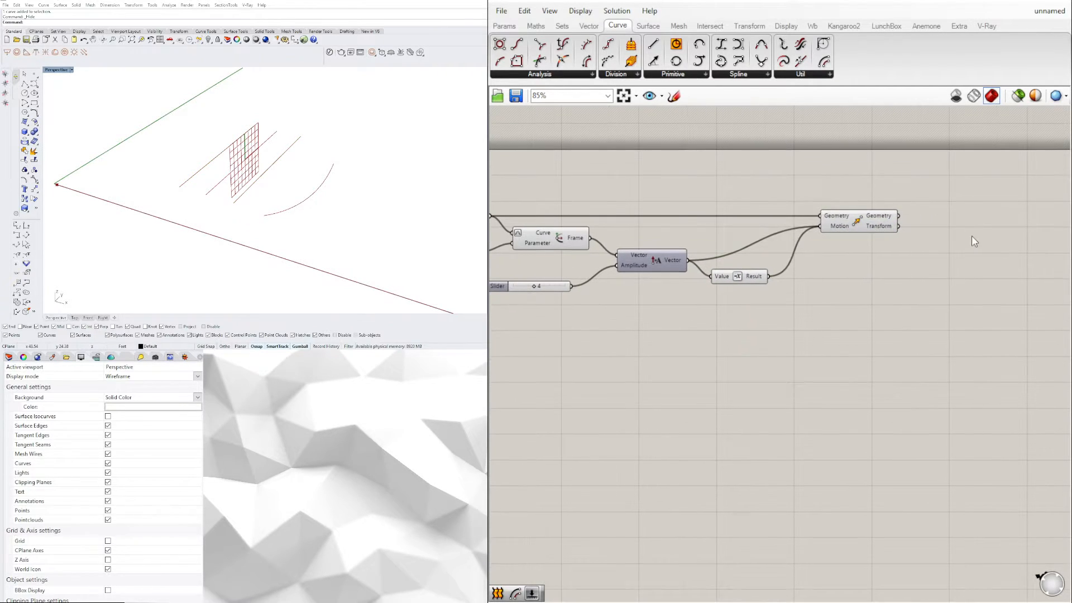
{"action": "type", "text": "LOF"}
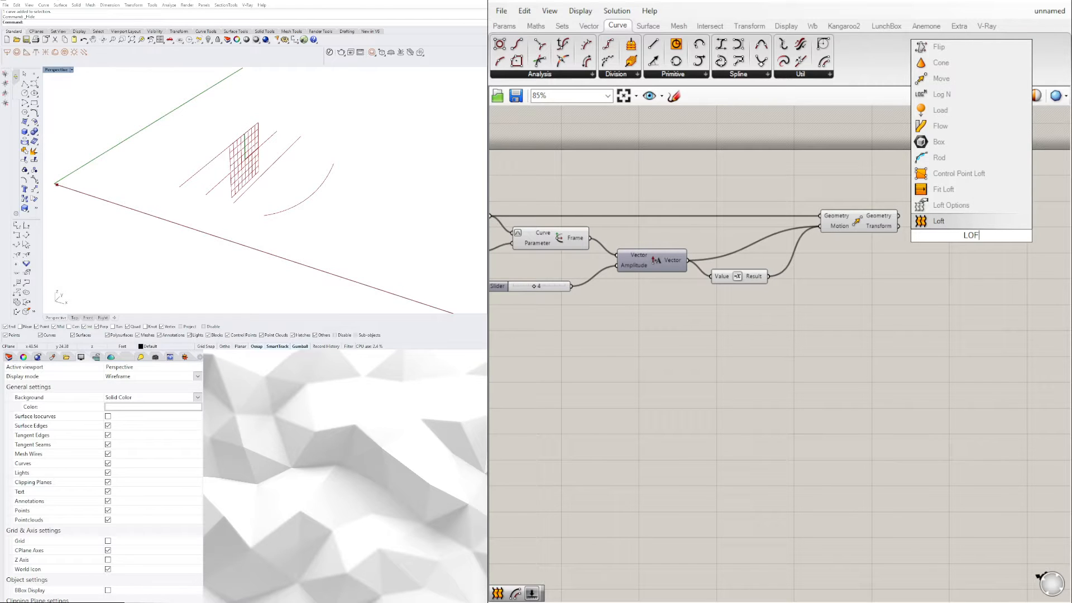
{"action": "left_click", "coordinate": [938, 221]}
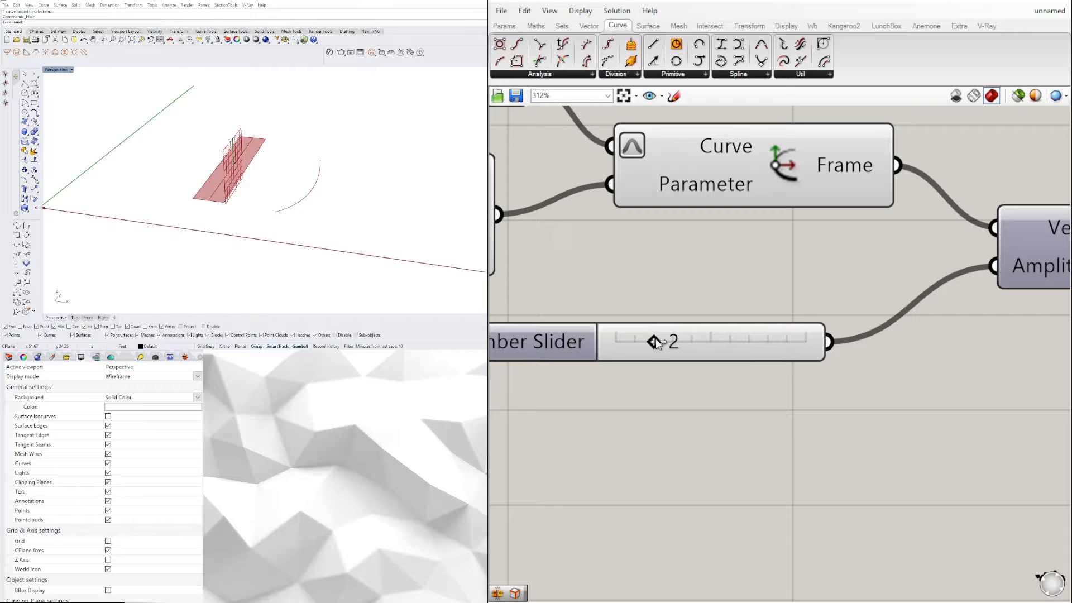
Set the width slider to 3 and route it through Division into Amplitude
{"action": "left_click_drag", "start_coordinate": [653, 341], "coordinate": [672, 341]}
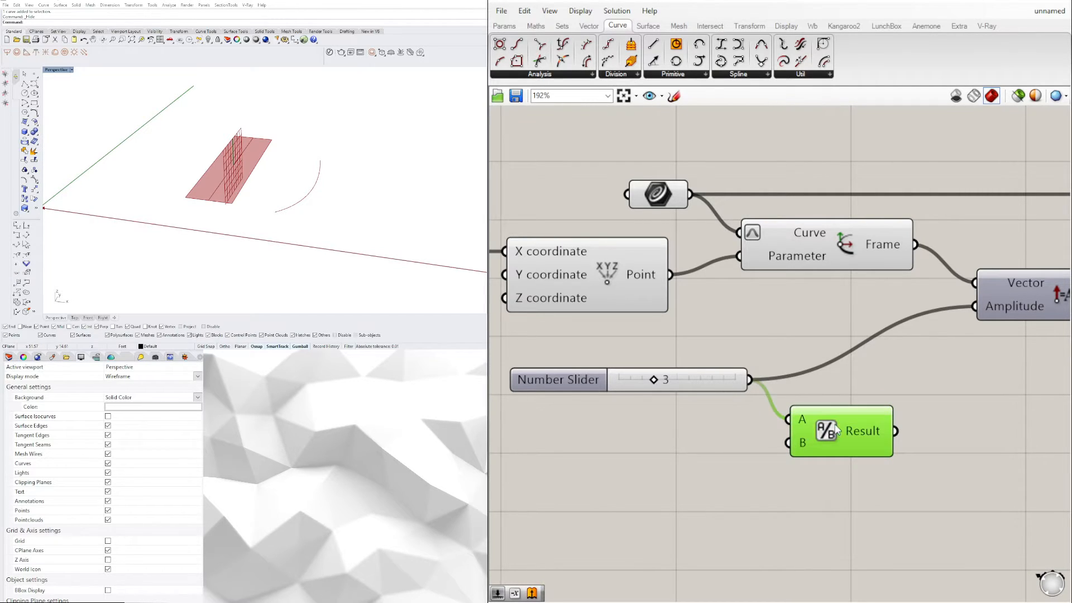
{"action": "left_click_drag", "start_coordinate": [841, 430], "coordinate": [832, 410]}
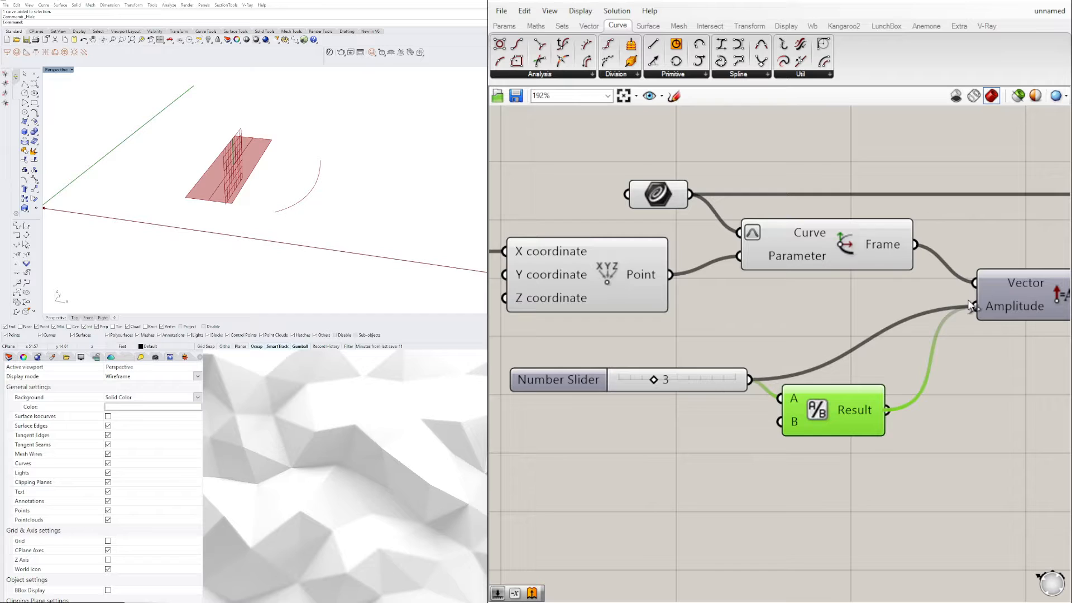
{"action": "scroll", "scroll_direction": "down", "scroll_amount": 3}
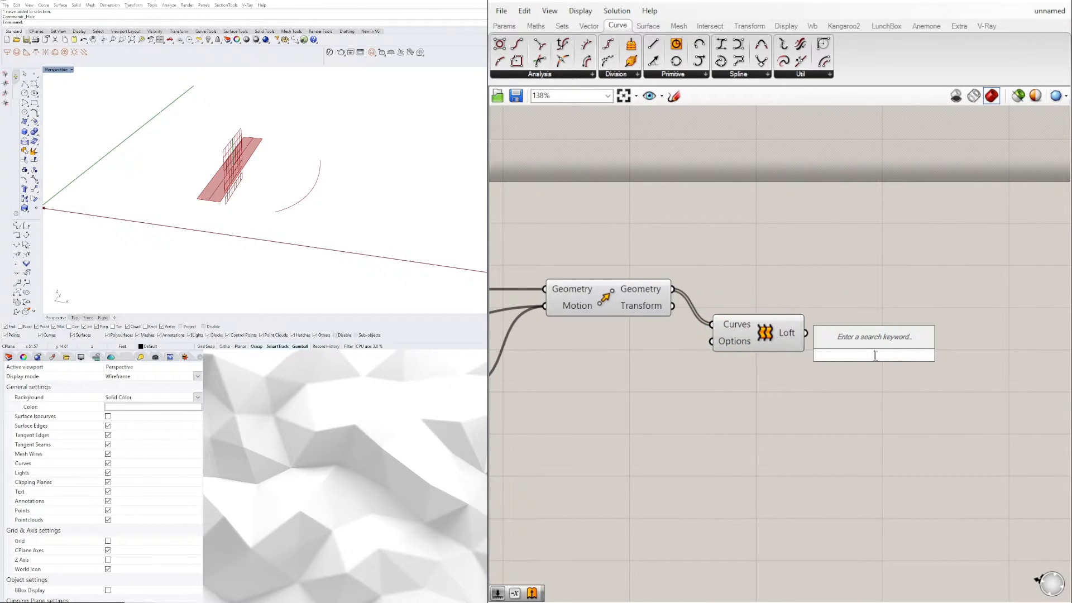
Offset the lofted surface both ways using a slider of 4, halved and negated
{"action": "type", "text": "OFFSE"}
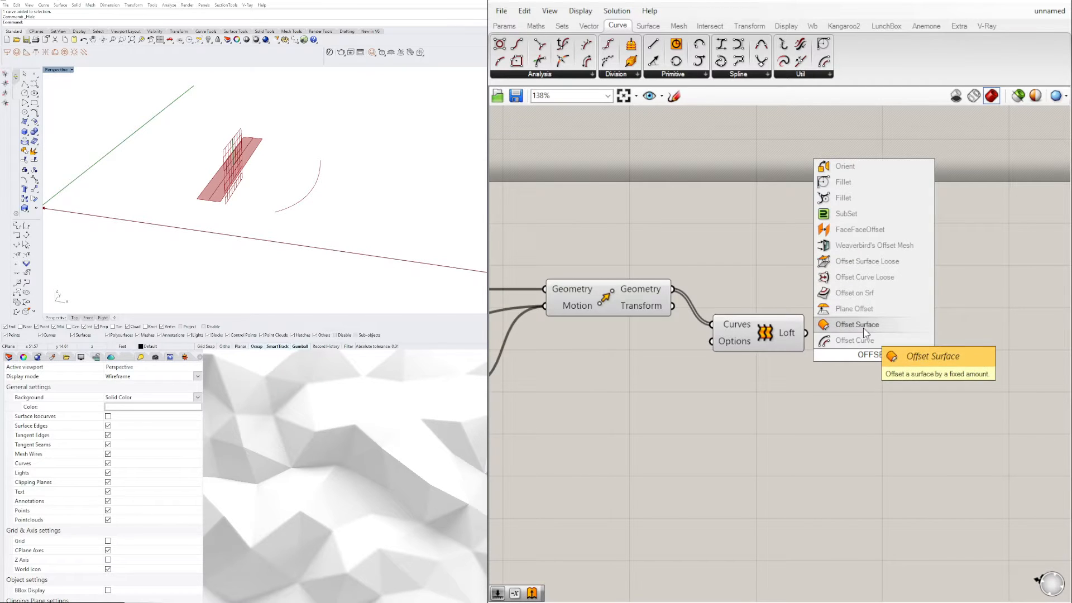
{"action": "left_click", "coordinate": [856, 324]}
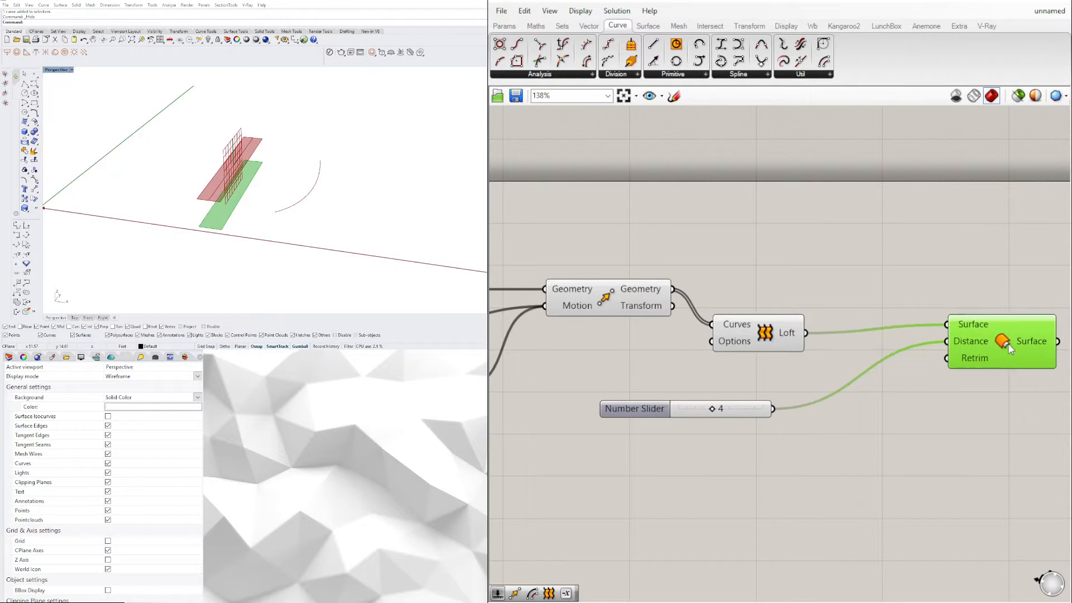
{"action": "type", "text": "N"}
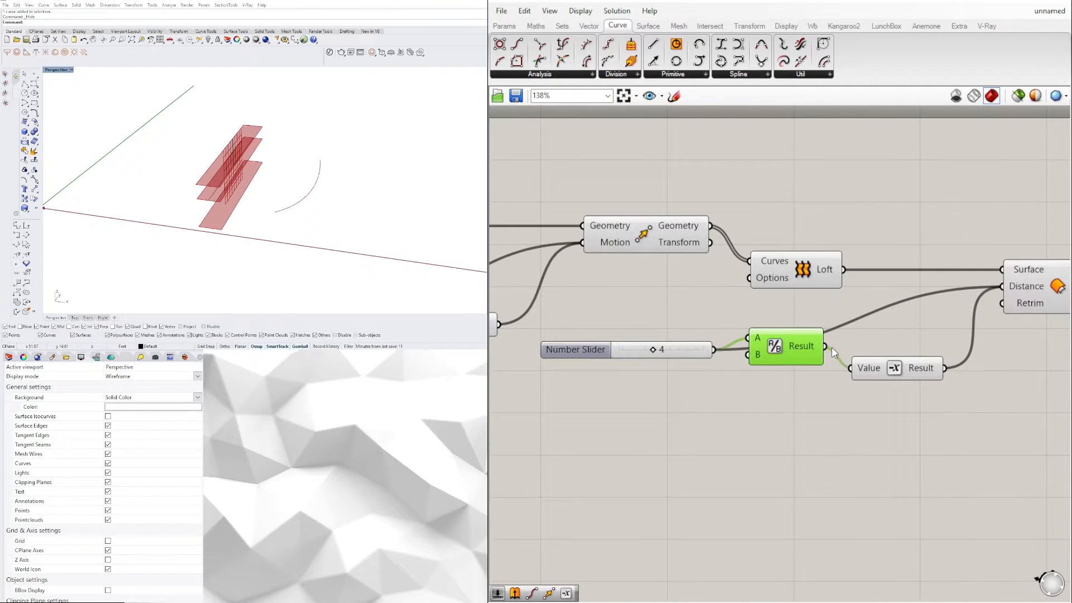
Lower the offset distance slider to 3 and place a second Loft
{"action": "left_click_drag", "start_coordinate": [825, 345], "coordinate": [964, 285]}
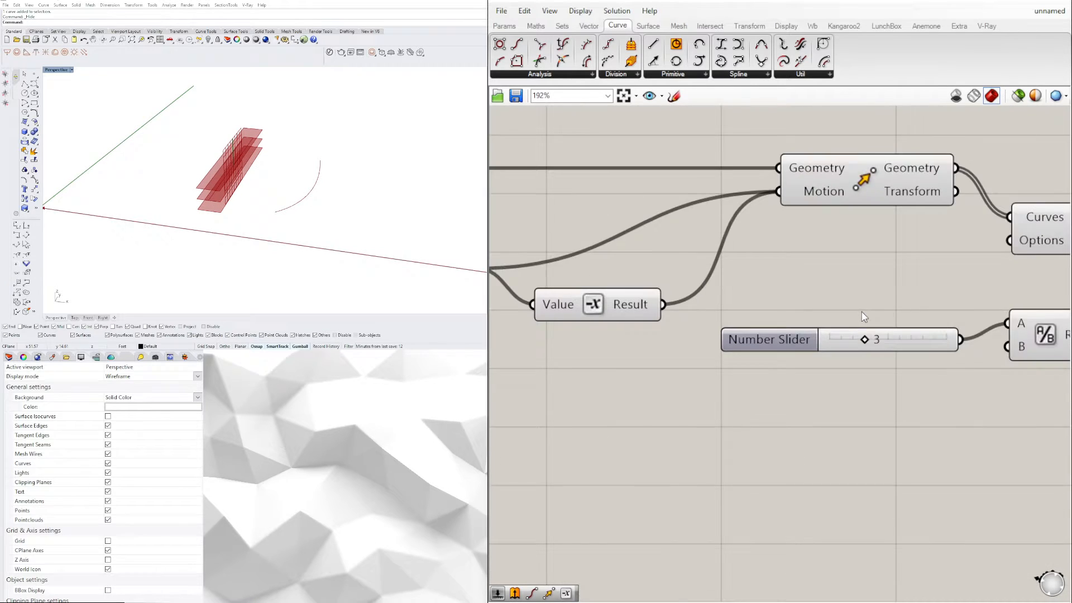
{"action": "right_click", "coordinate": [828, 333]}
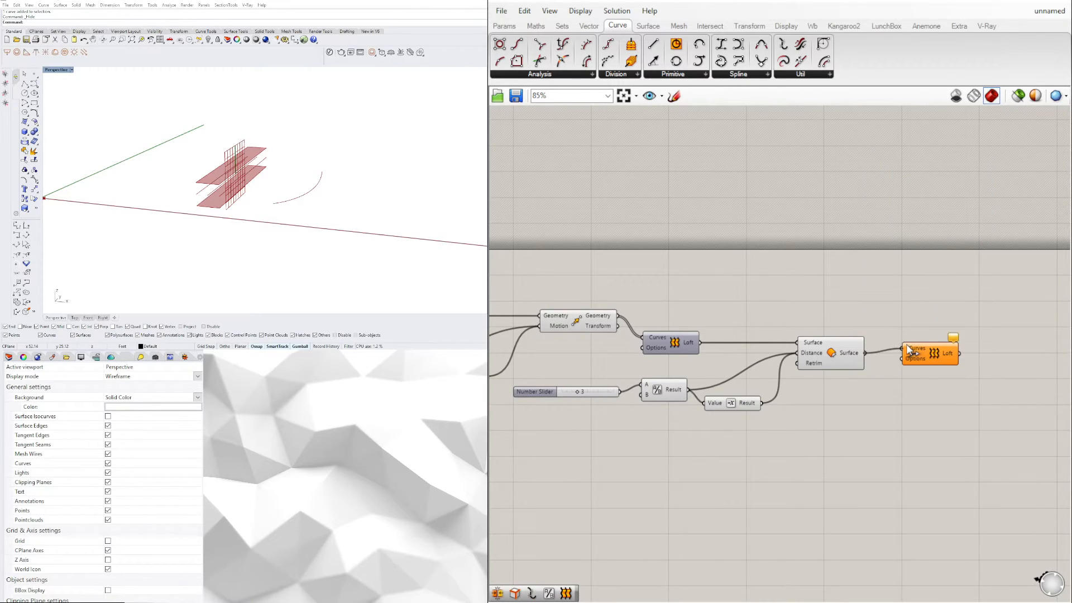
Loft between the offset surfaces and add a Brep Join component
{"action": "left_click", "coordinate": [929, 353]}
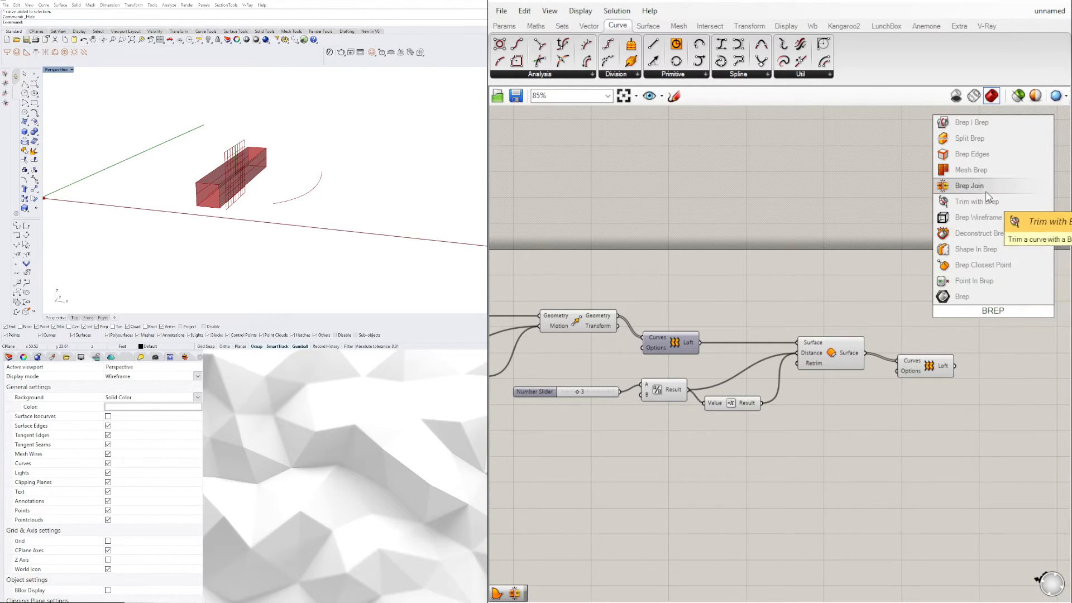
{"action": "left_click", "coordinate": [968, 186]}
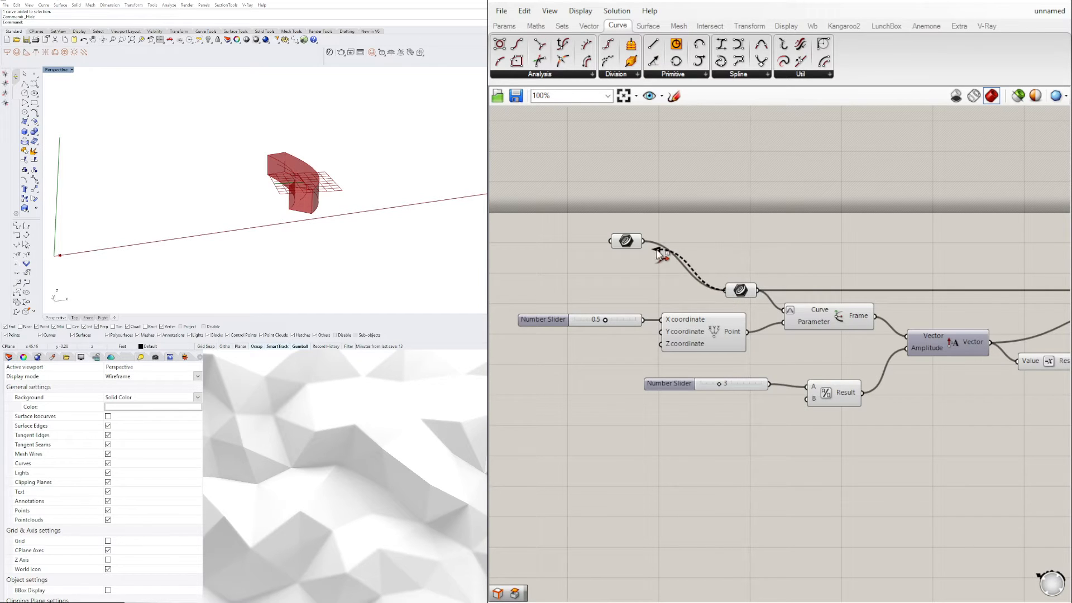
Join offset surfaces and side loft in Brep Join, zooming out to inspect the beam
{"action": "scroll", "scroll_direction": "down", "scroll_amount": 3}
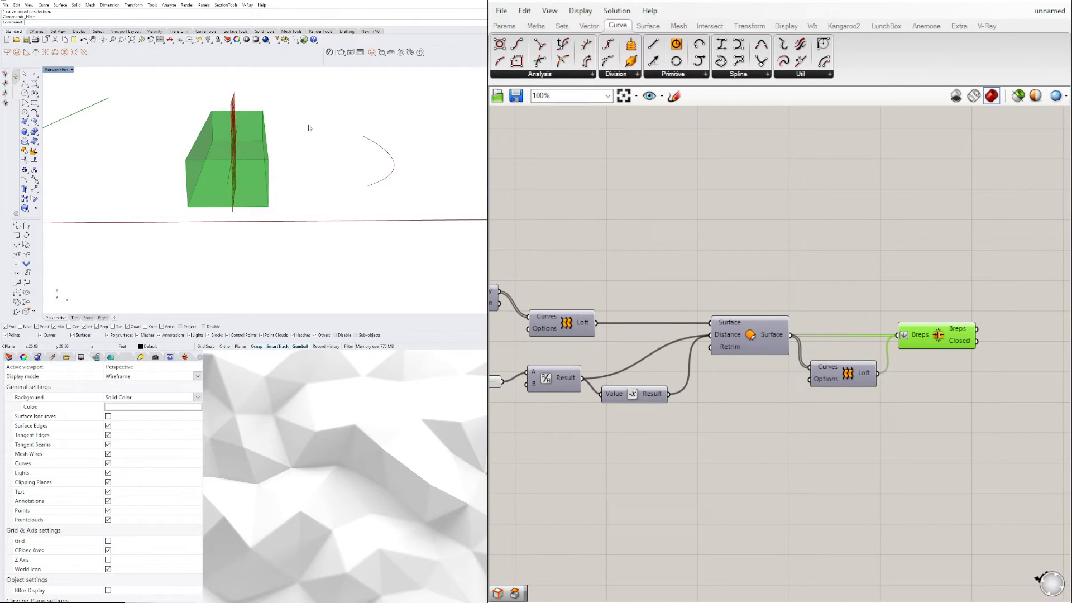
{"action": "scroll", "scroll_direction": "down", "scroll_amount": 3}
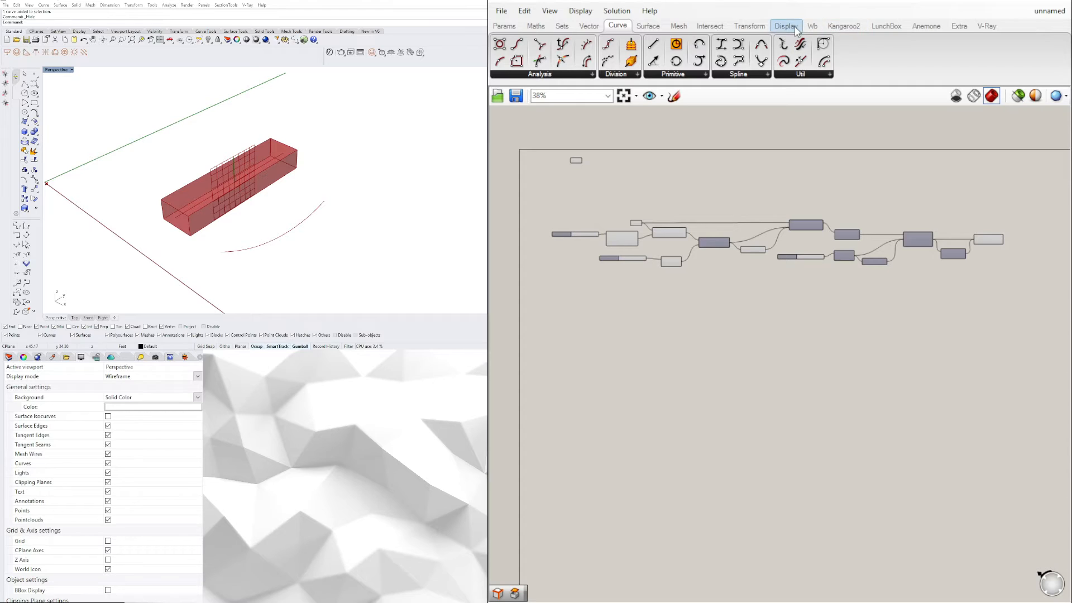
Add an IcoSphere geodesic mesh component with a Number Slider setting its scale to 15
{"action": "left_click", "coordinate": [886, 26]}
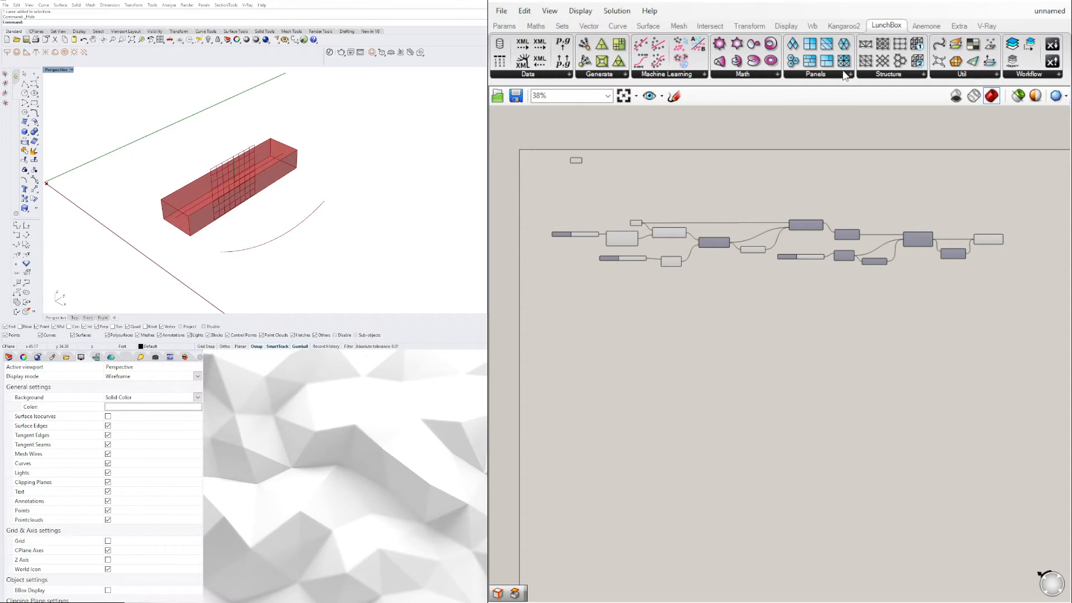
{"action": "left_click", "coordinate": [812, 25]}
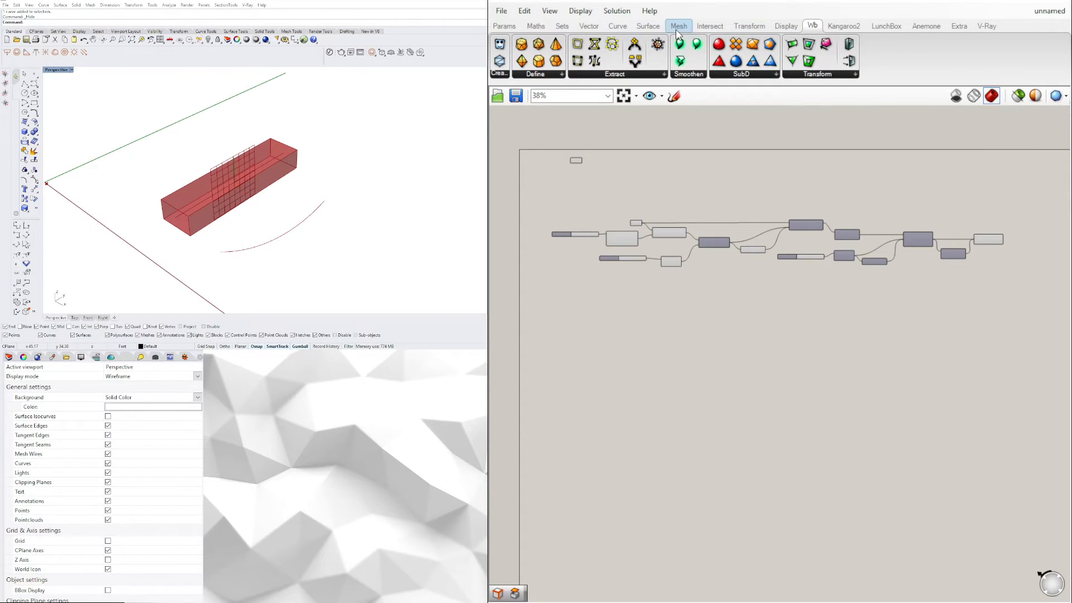
{"action": "left_click", "coordinate": [677, 25]}
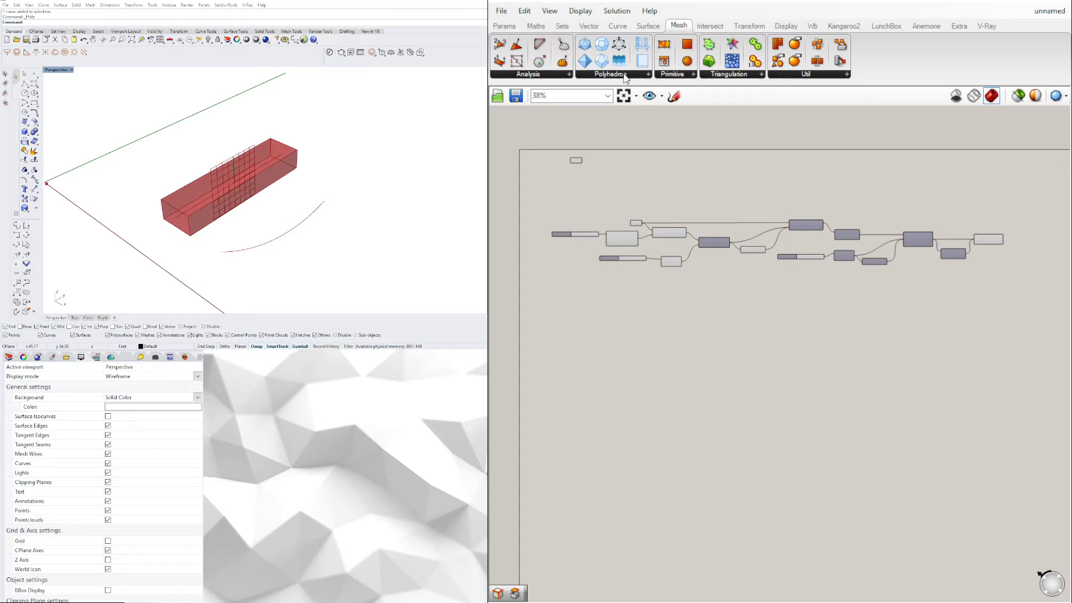
{"action": "left_click", "coordinate": [609, 73]}
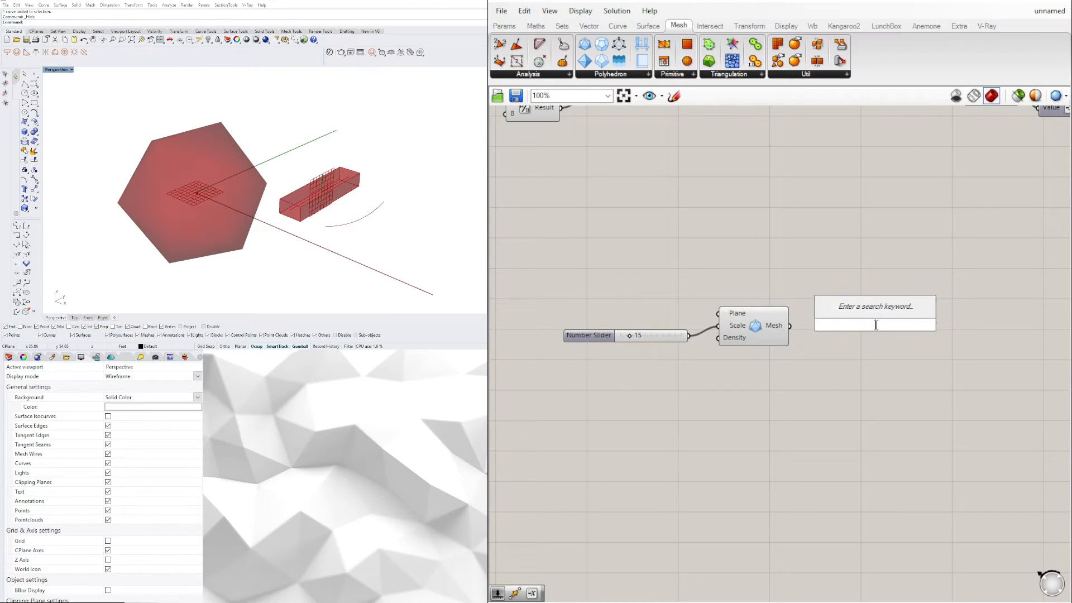
Add Mesh Edges (EDG) and wire the sphere's interior edges into the beam's curve input
{"action": "type", "text": "EDG"}
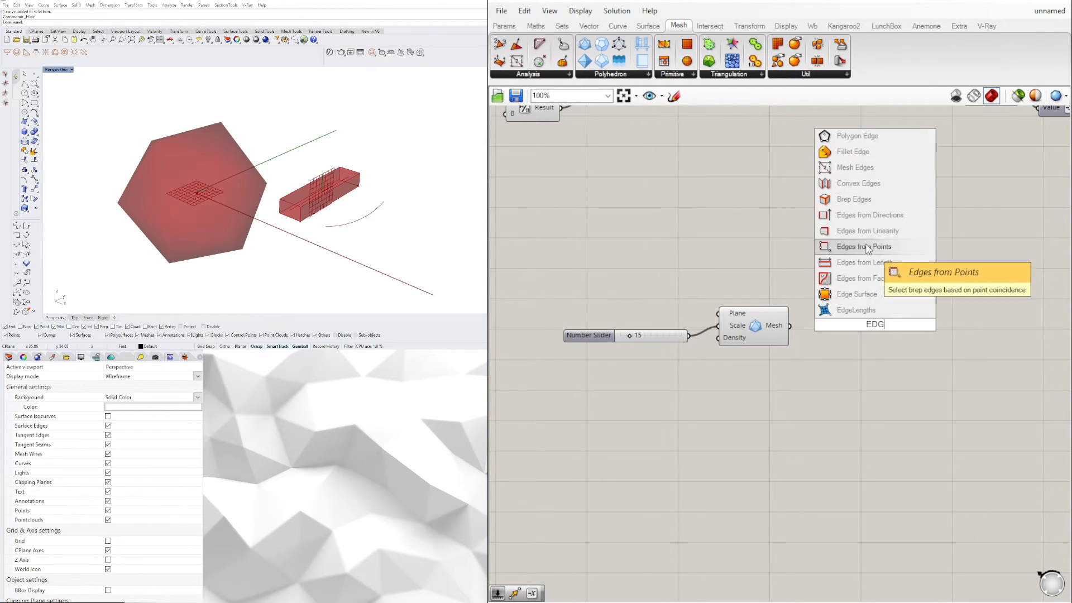
{"action": "mouse_move", "coordinate": [870, 214]}
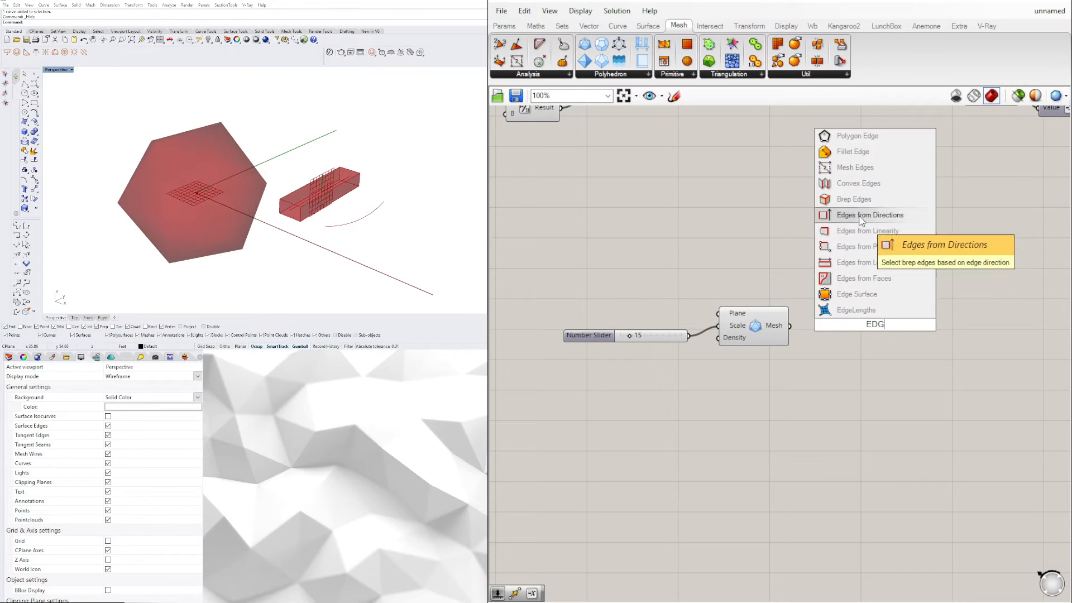
{"action": "left_click", "coordinate": [854, 167]}
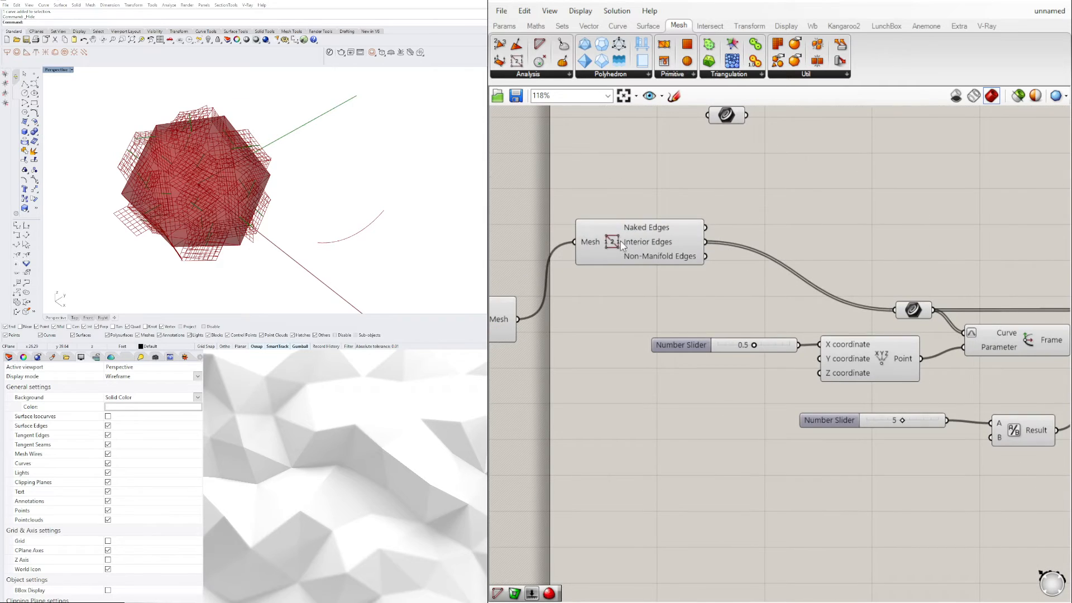
{"action": "right_click", "coordinate": [660, 241]}
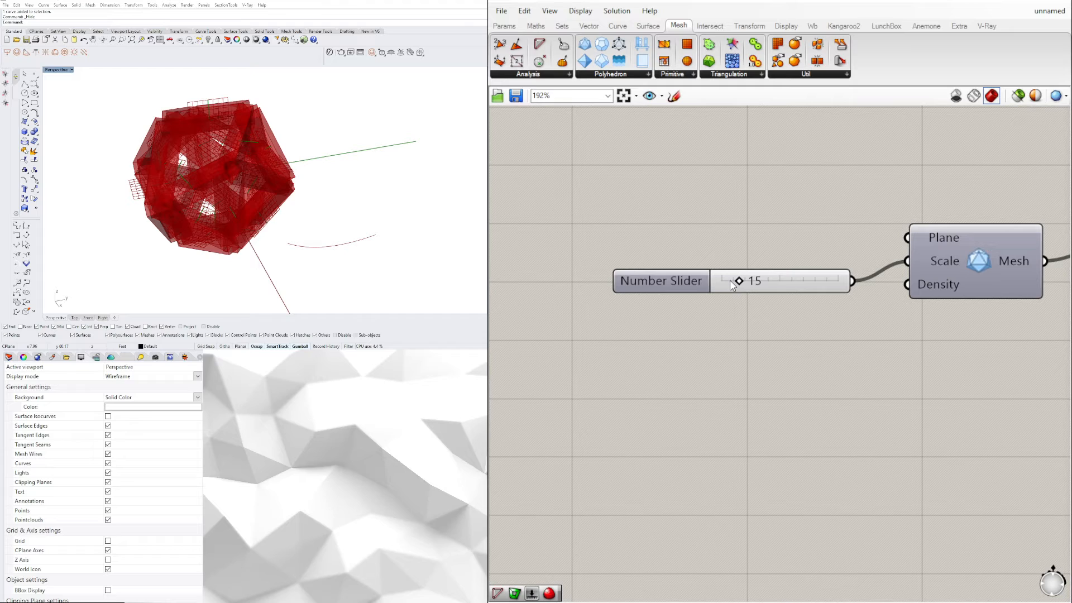
Set the sphere scale slider to 42 and reduce the beam thickness slider to 1
{"action": "left_click_drag", "start_coordinate": [738, 281], "coordinate": [770, 280]}
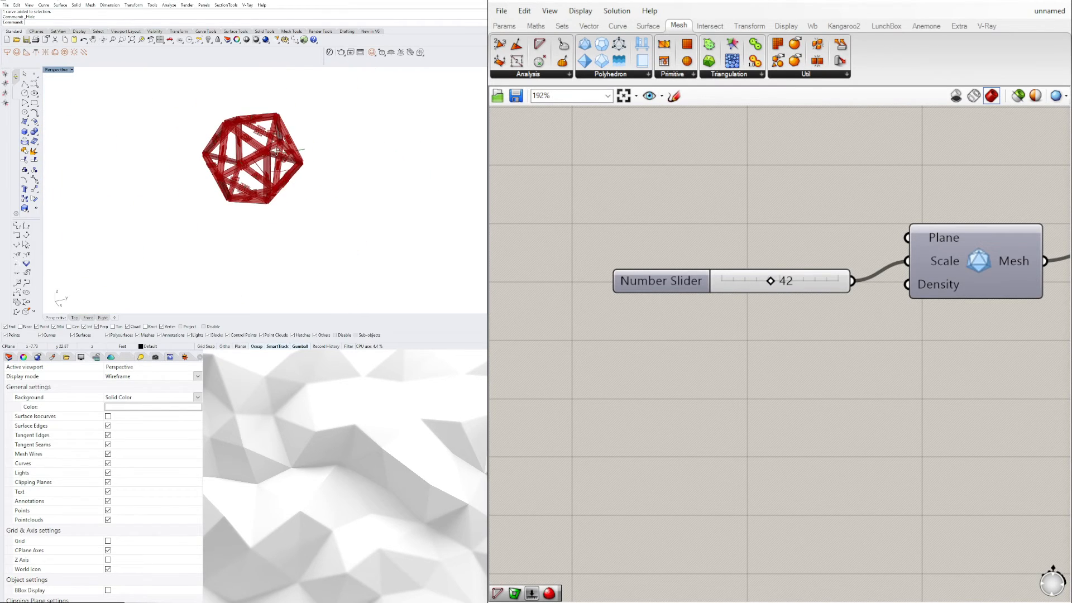
{"action": "scroll", "scroll_direction": "down", "scroll_amount": 3}
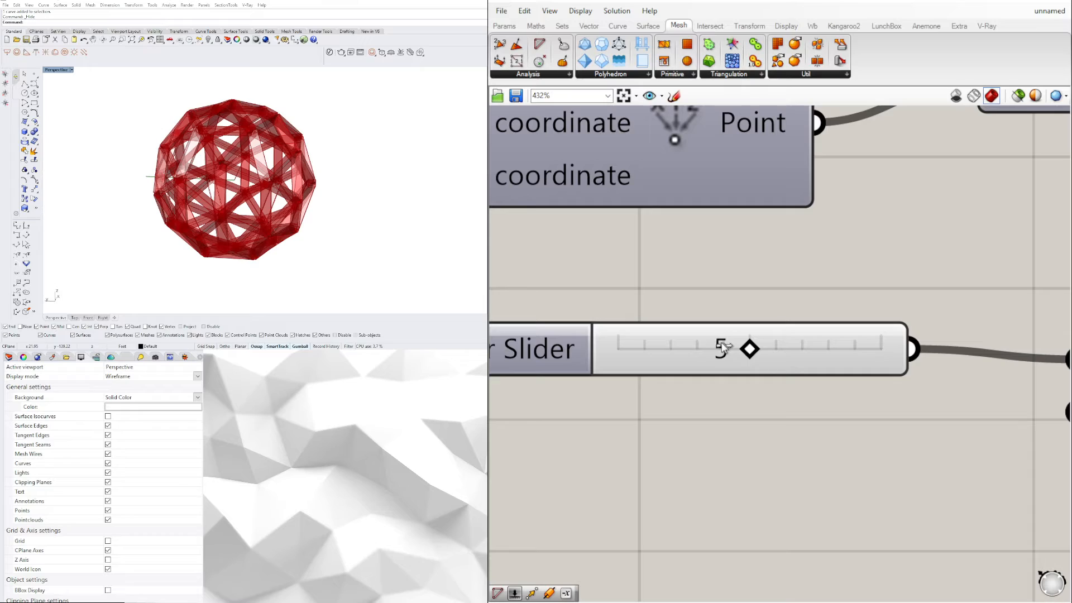
{"action": "left_click_drag", "start_coordinate": [749, 348], "coordinate": [697, 348]}
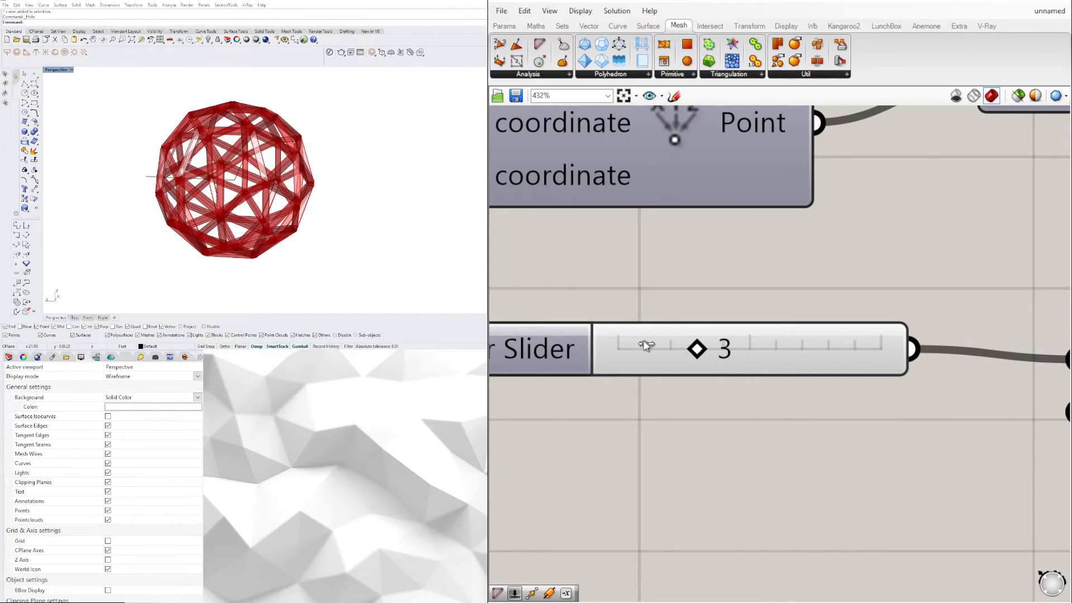
{"action": "left_click_drag", "start_coordinate": [696, 348], "coordinate": [642, 348]}
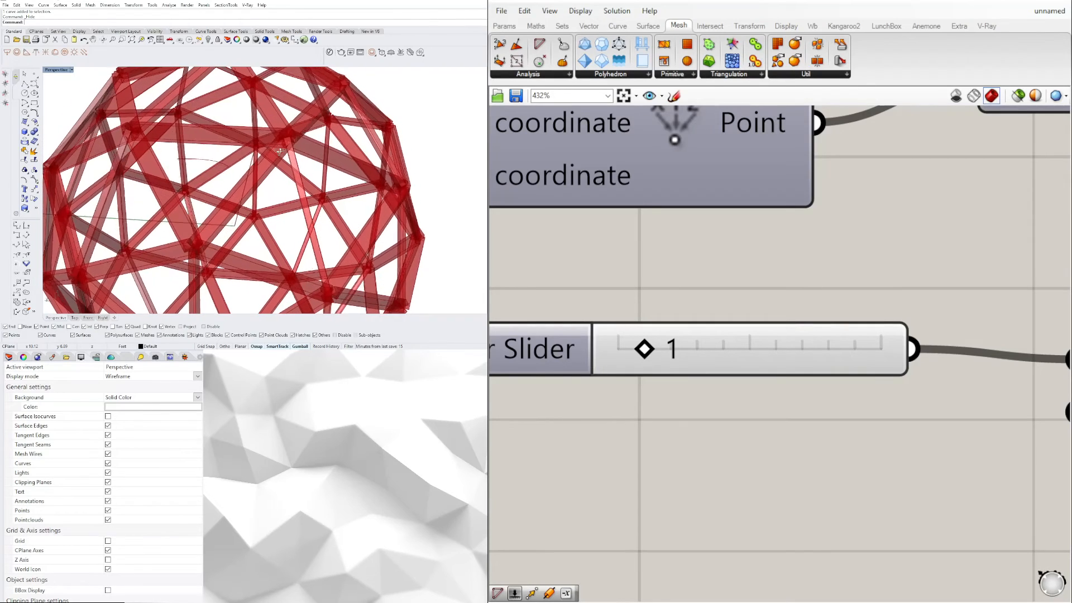
{"action": "left_click_drag", "start_coordinate": [642, 348], "coordinate": [670, 348]}
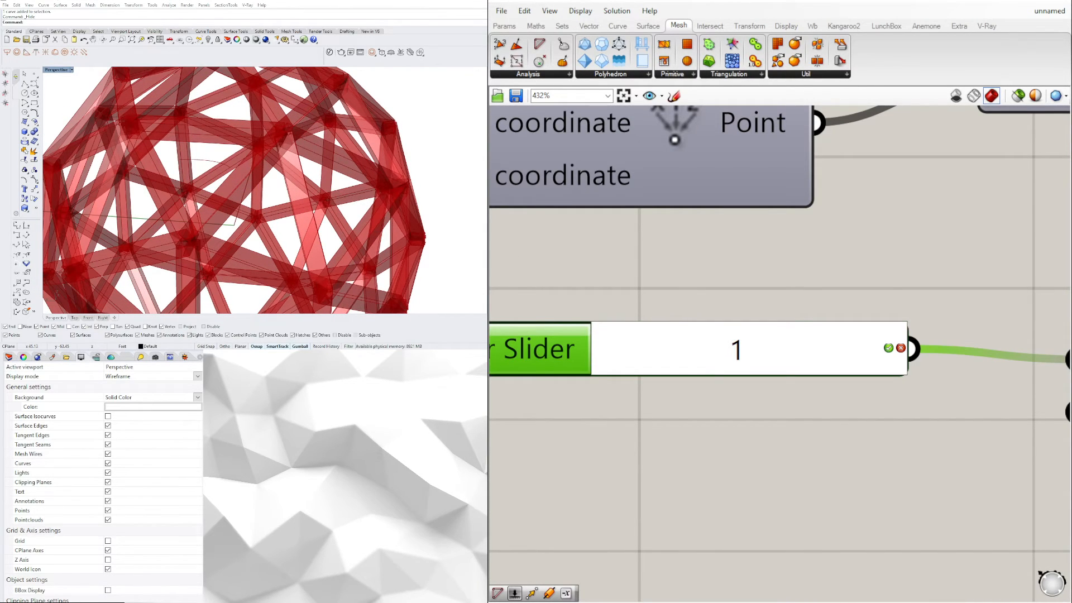
{"action": "scroll", "scroll_direction": "down", "scroll_amount": 3}
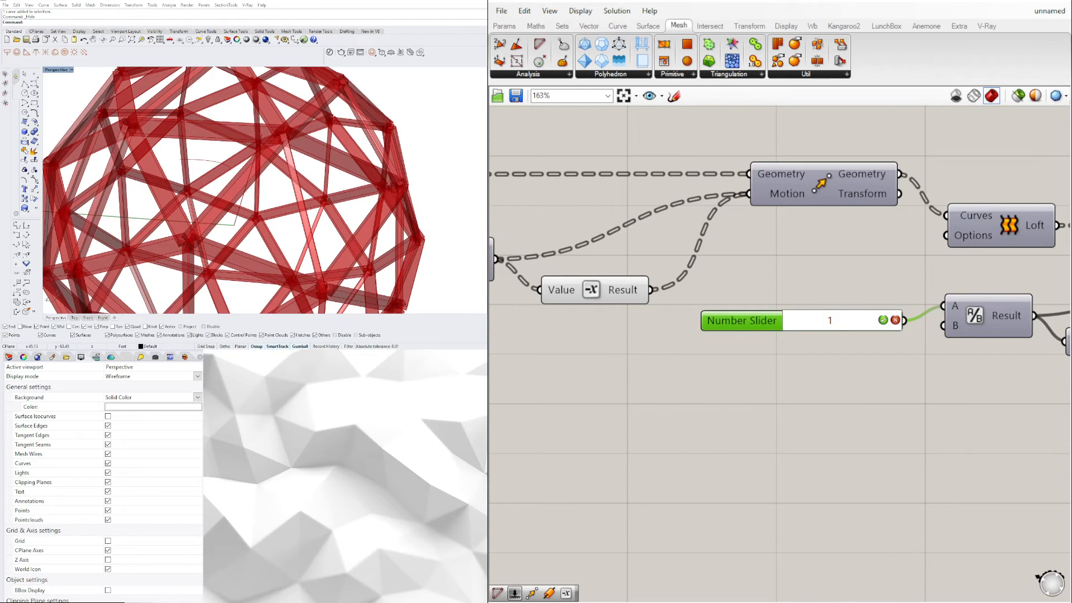
{"action": "left_click", "coordinate": [829, 321]}
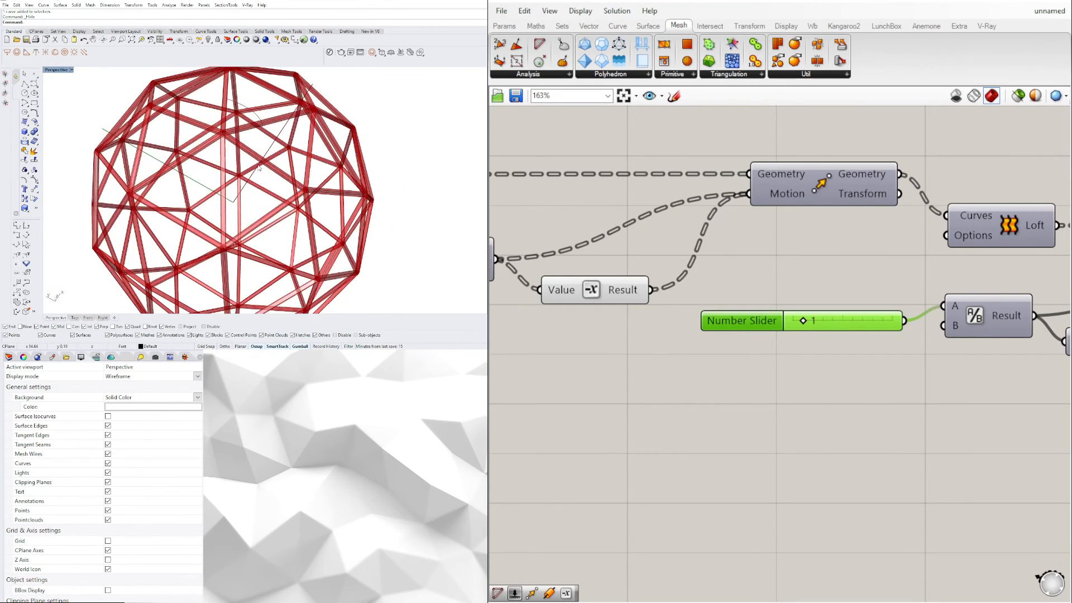
{"action": "scroll", "scroll_direction": "down", "scroll_amount": 3}
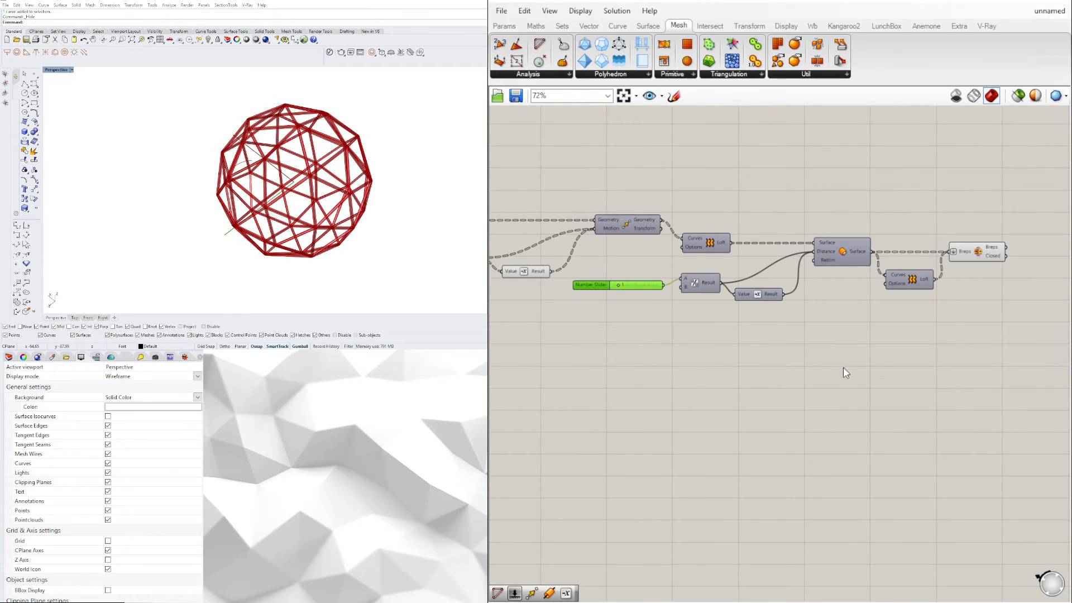
{"action": "scroll", "scroll_direction": "down", "scroll_amount": 3}
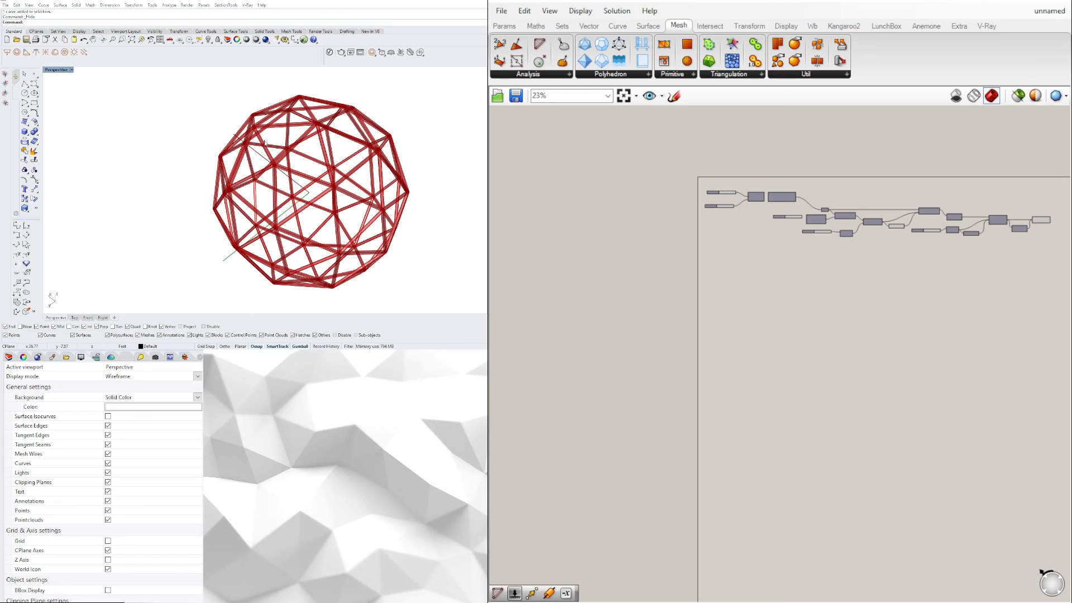
{"action": "mouse_move", "coordinate": [718, 566]}
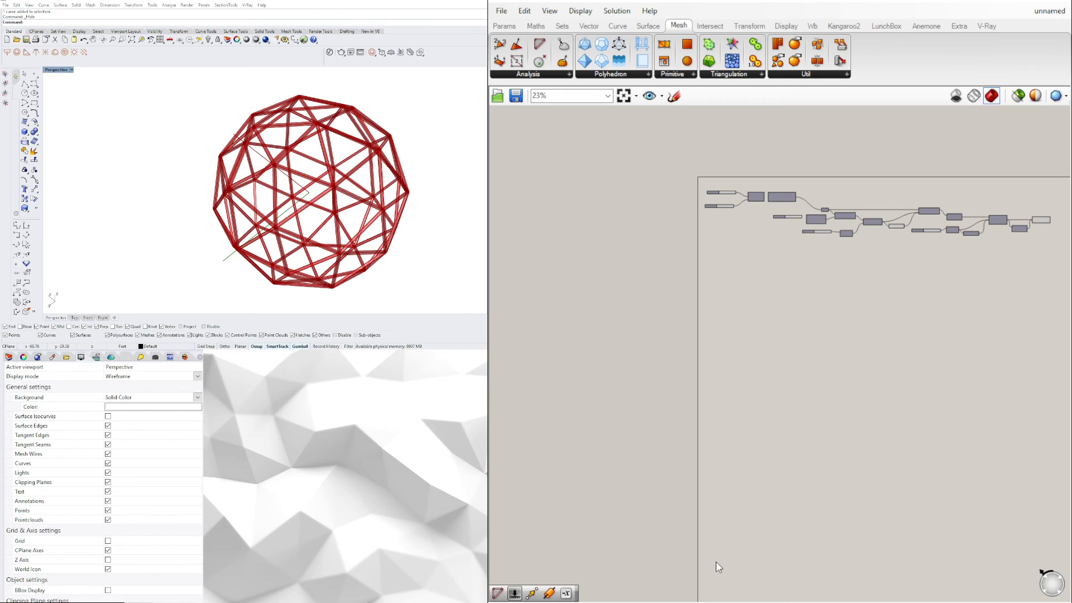